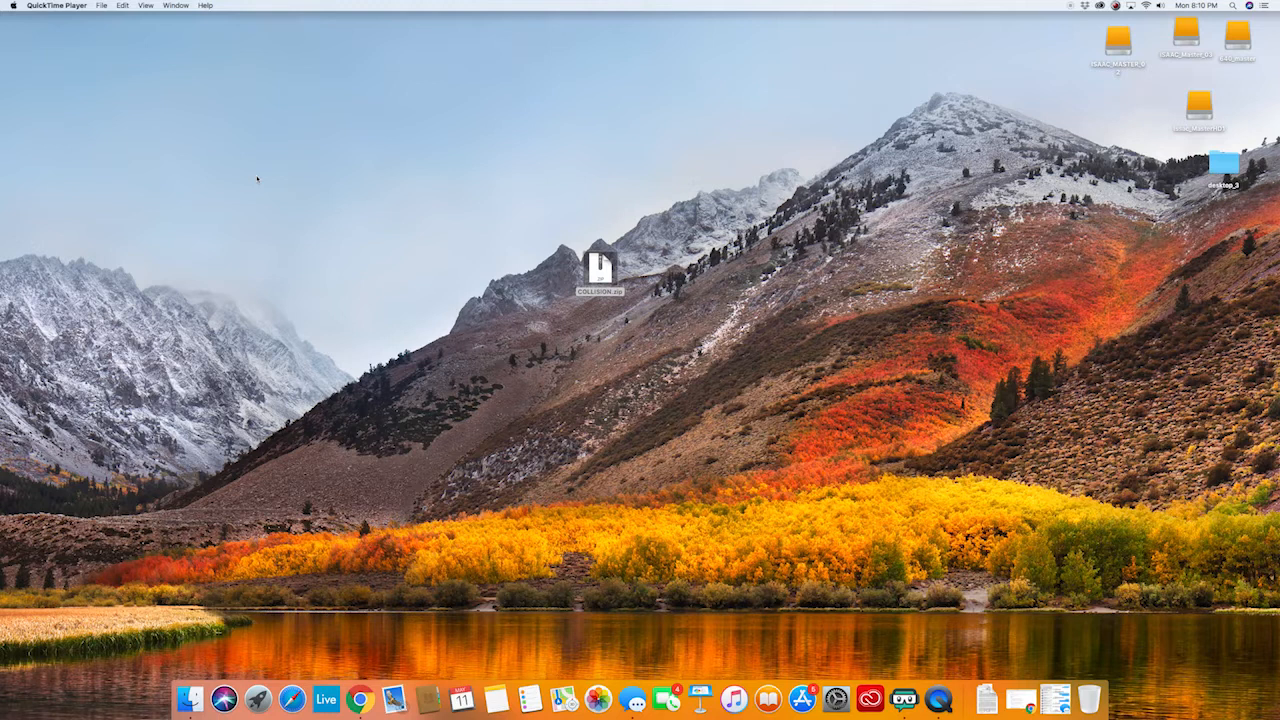
Unzip COLLISION.zip and browse its Countdowns and Elements folders in an enlarged Finder window.
click(599, 265)
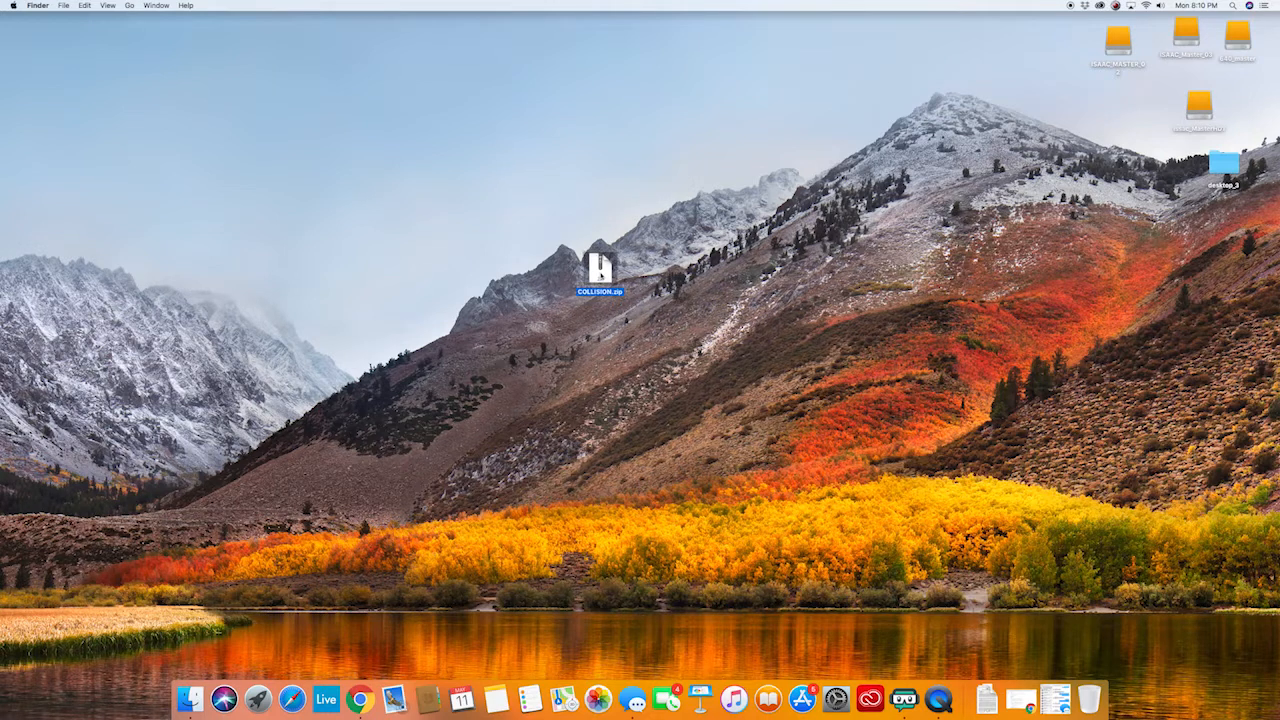
double_click(600, 270)
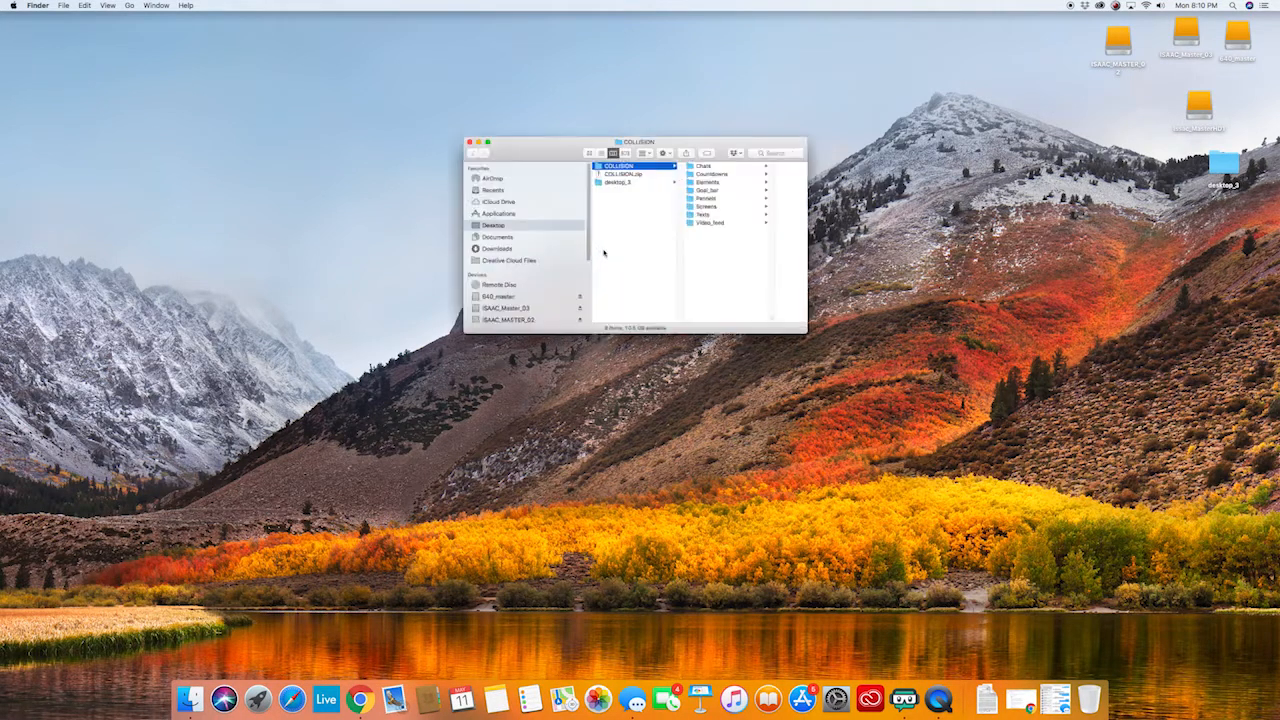
drag(638, 140, 593, 138)
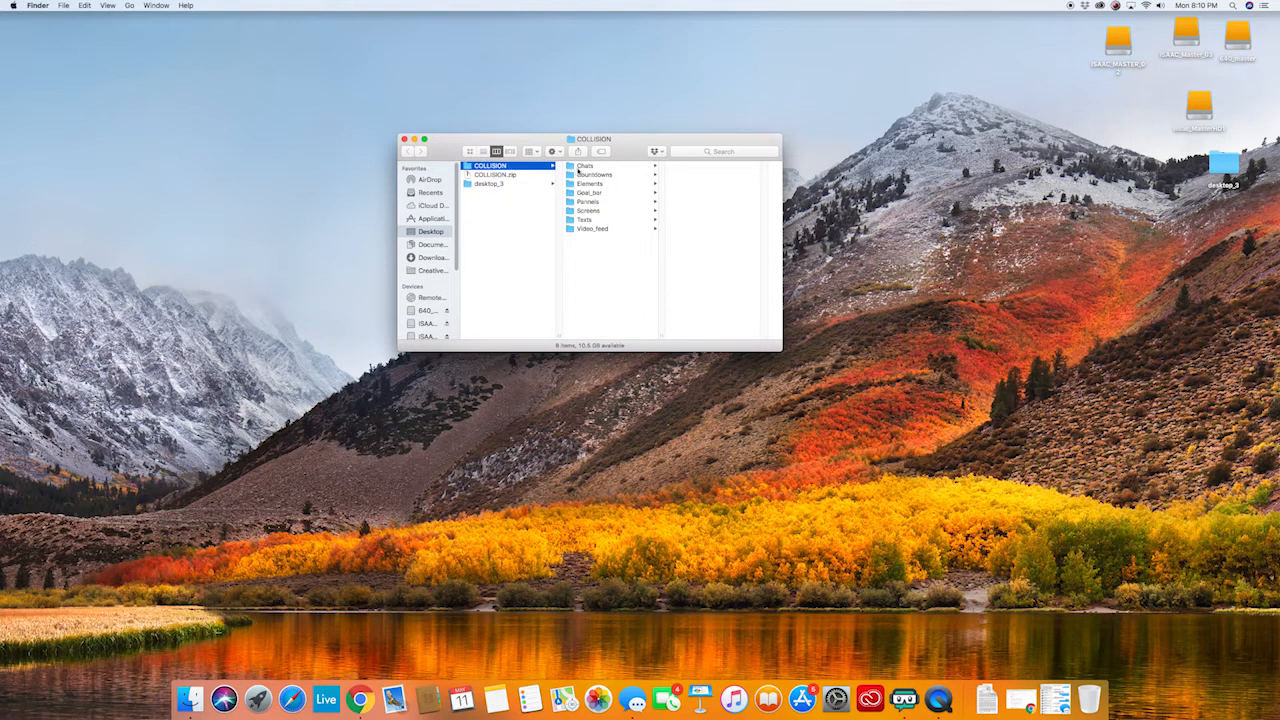
click(594, 174)
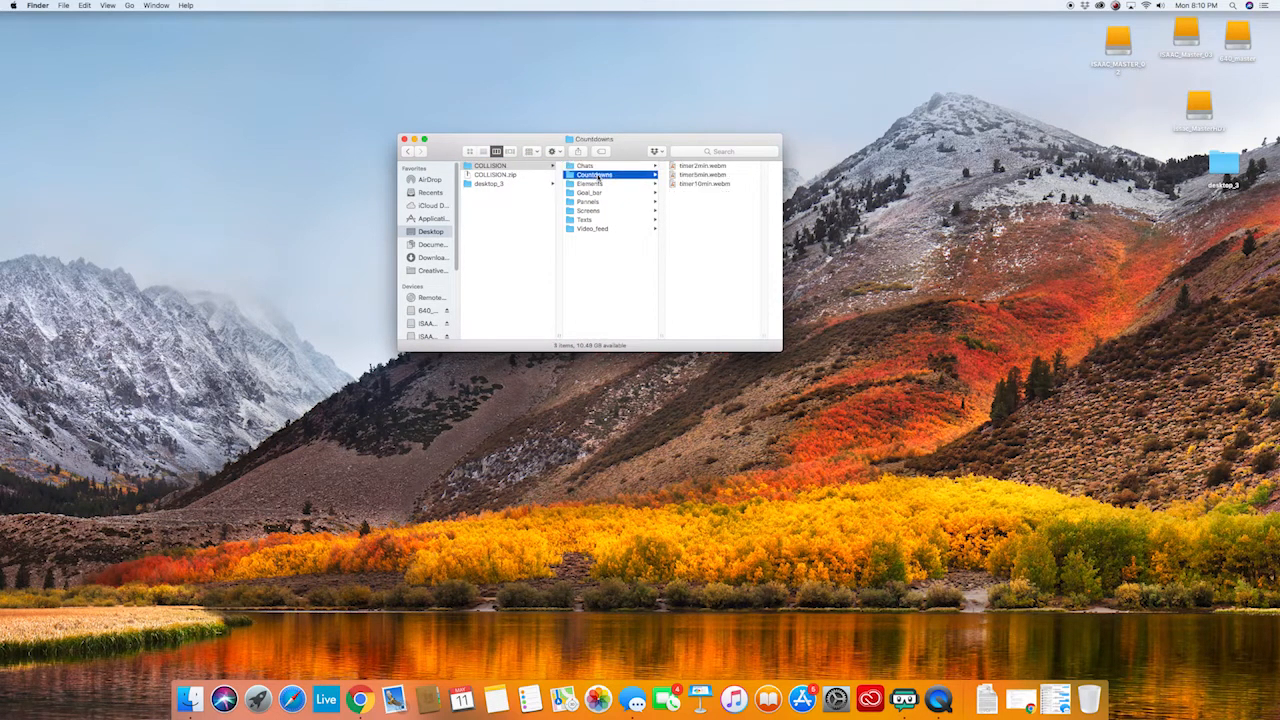
click(590, 183)
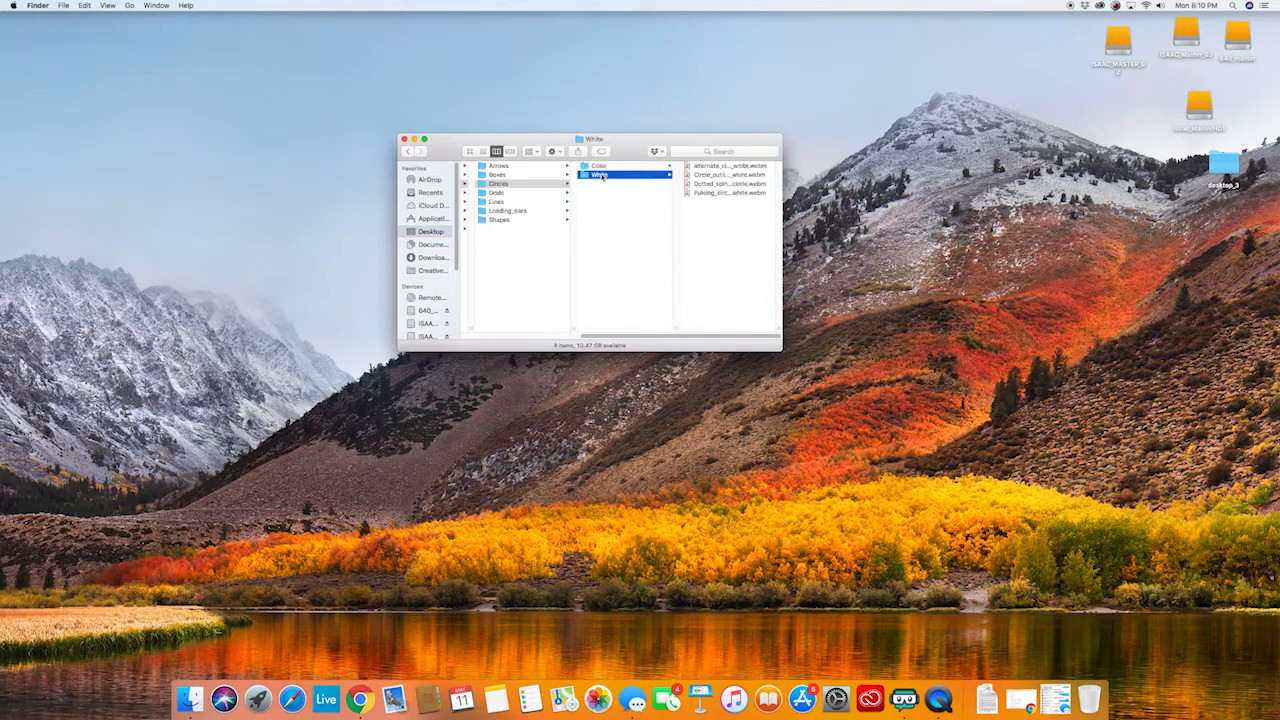
click(498, 183)
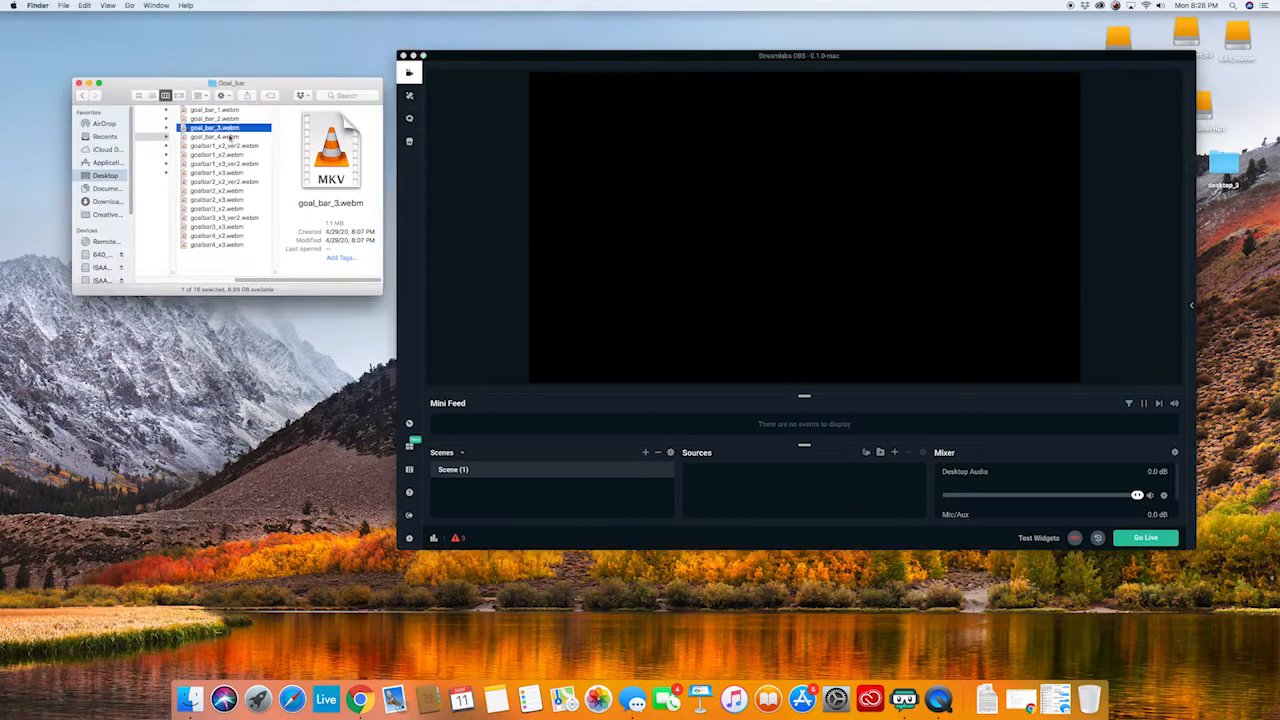
Add goal_bar_4.webm and a USERNAME text source in Futura oblique at size 14.
click(217, 136)
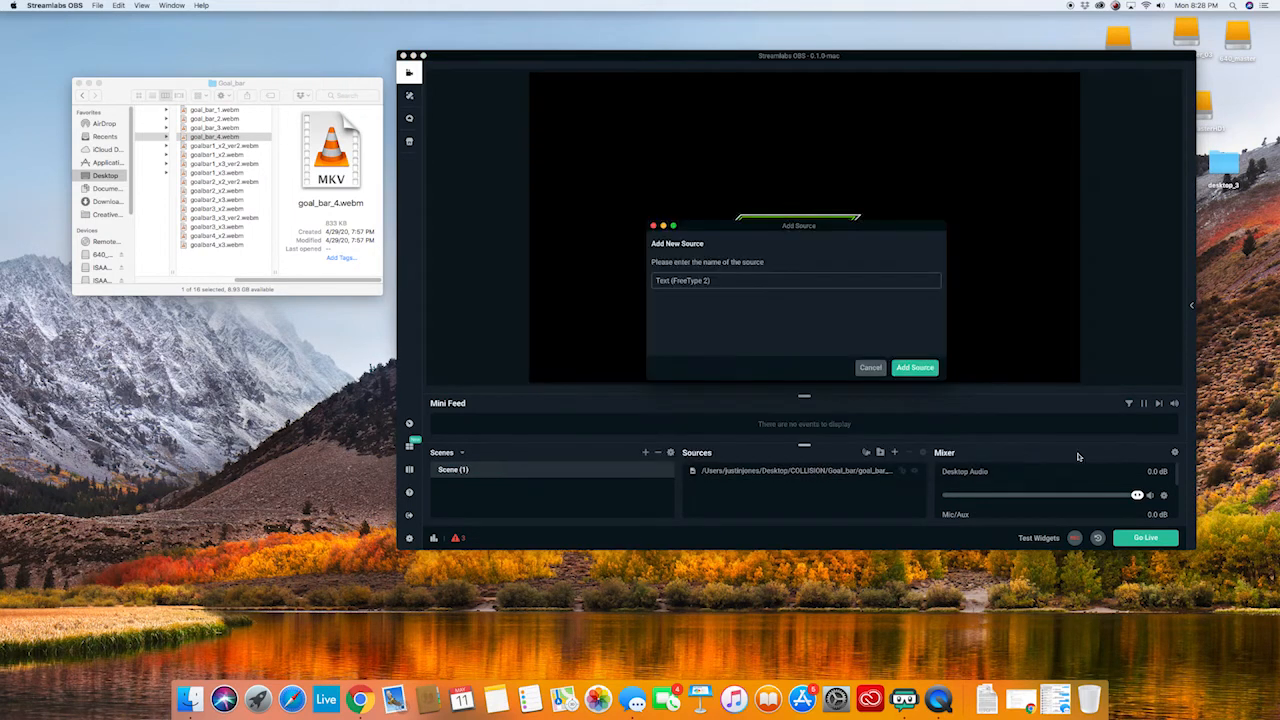
click(914, 367)
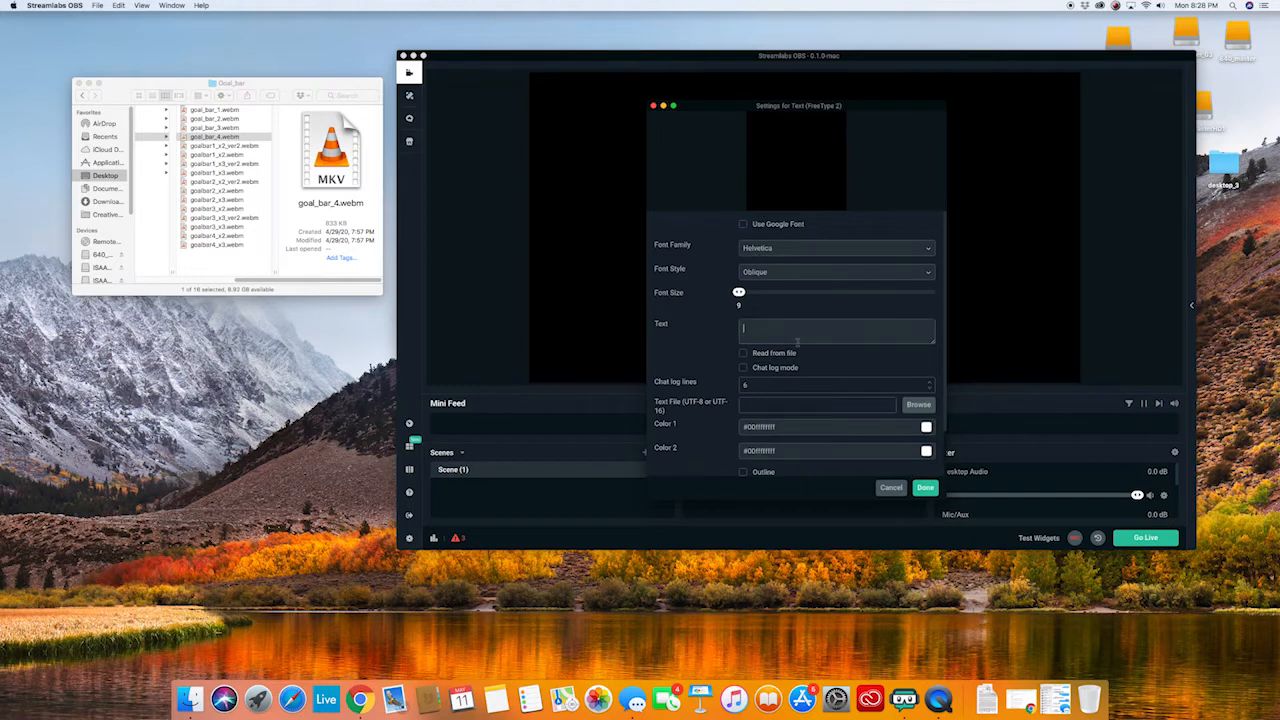
click(835, 247)
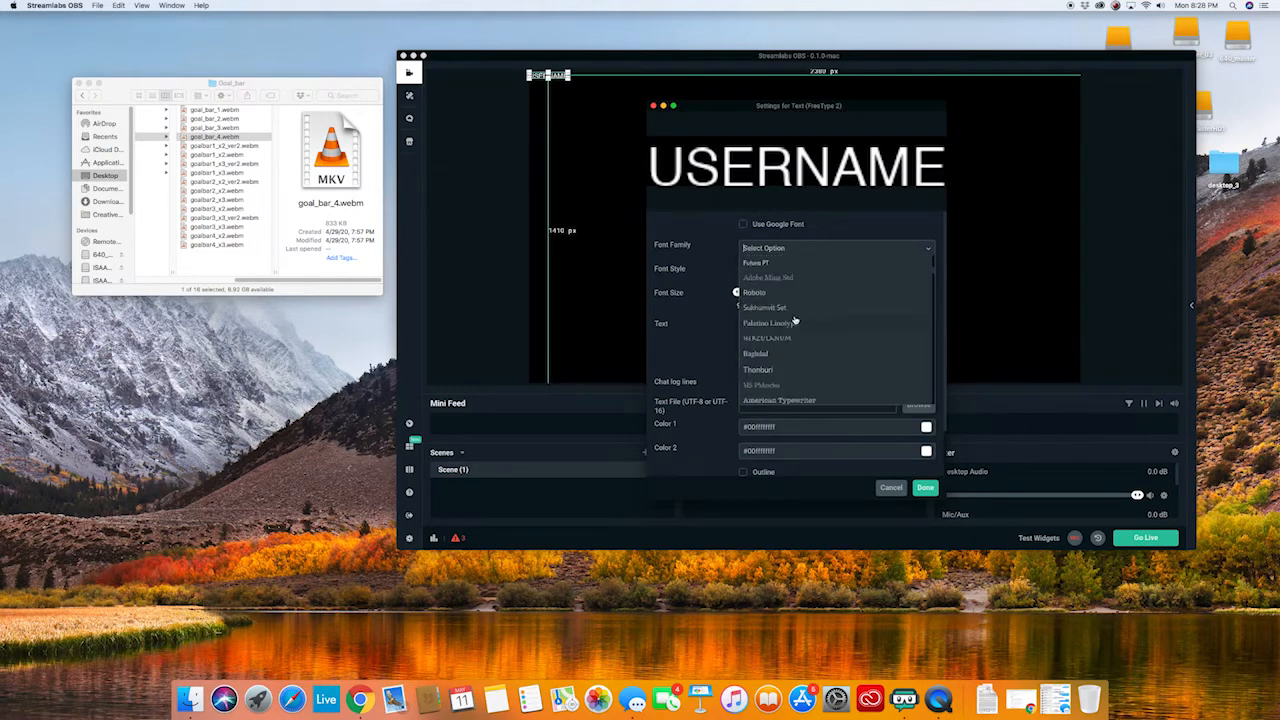
click(793, 263)
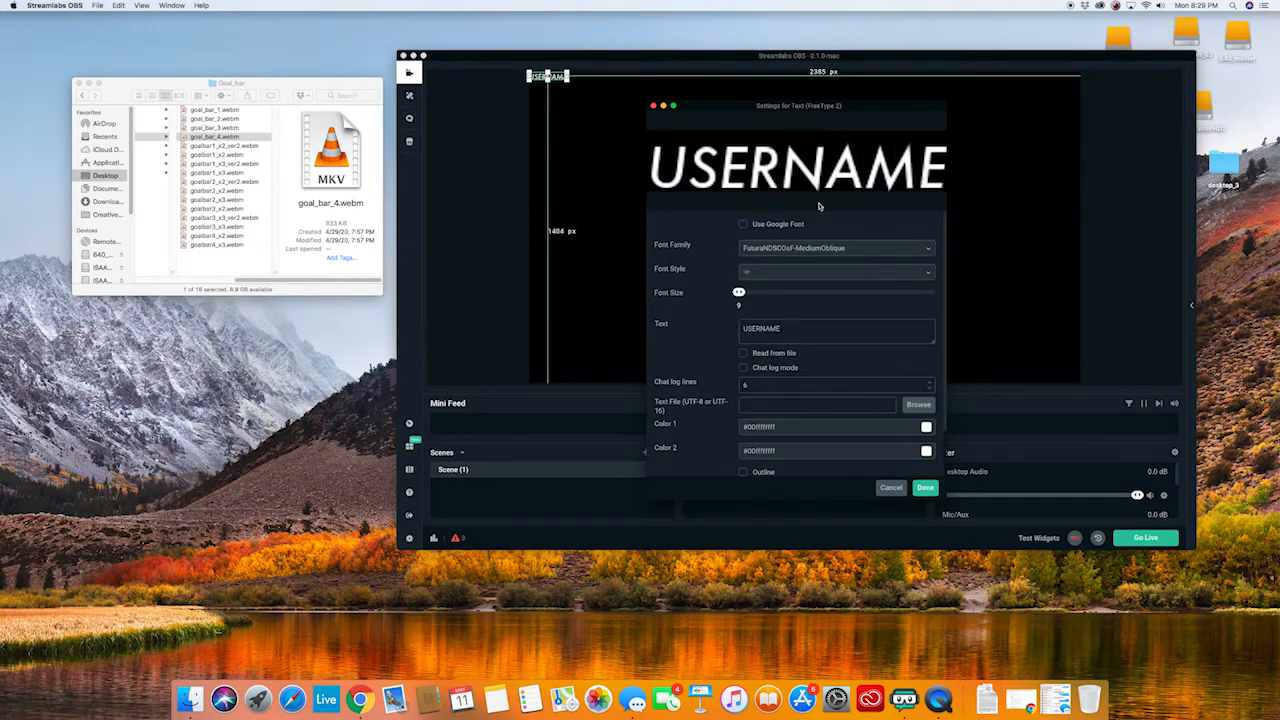
drag(740, 291, 807, 291)
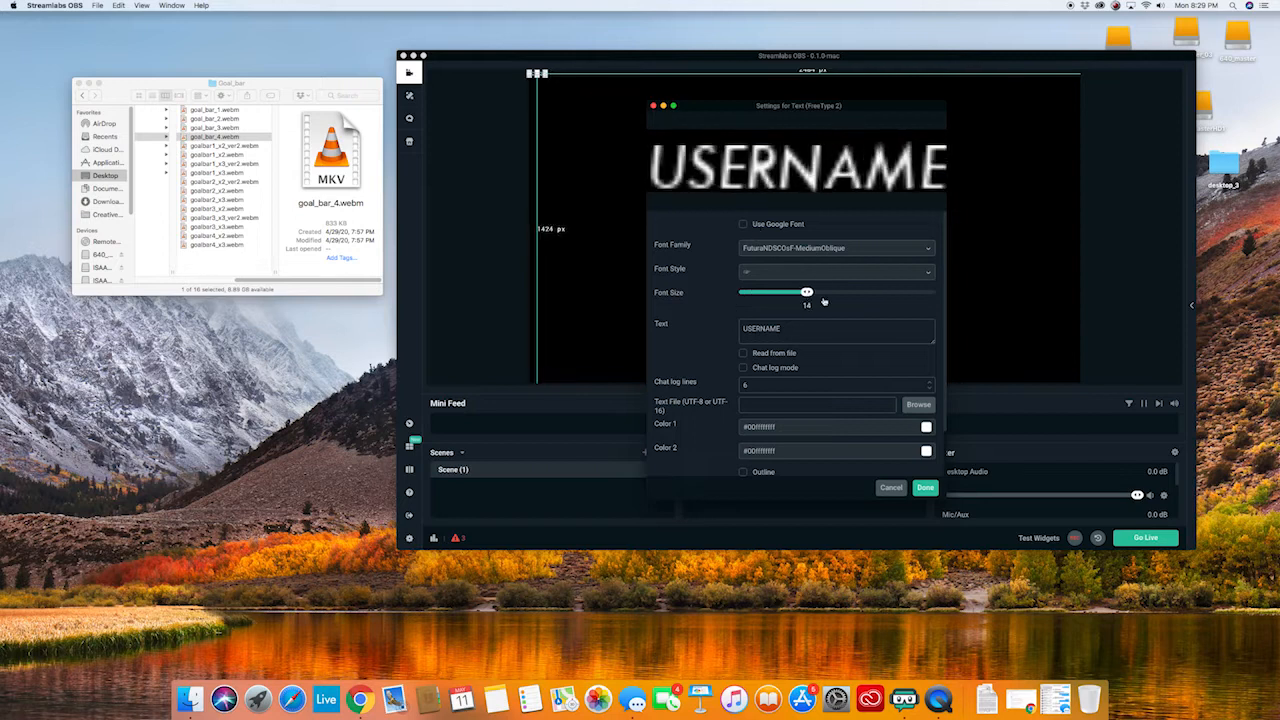
click(924, 487)
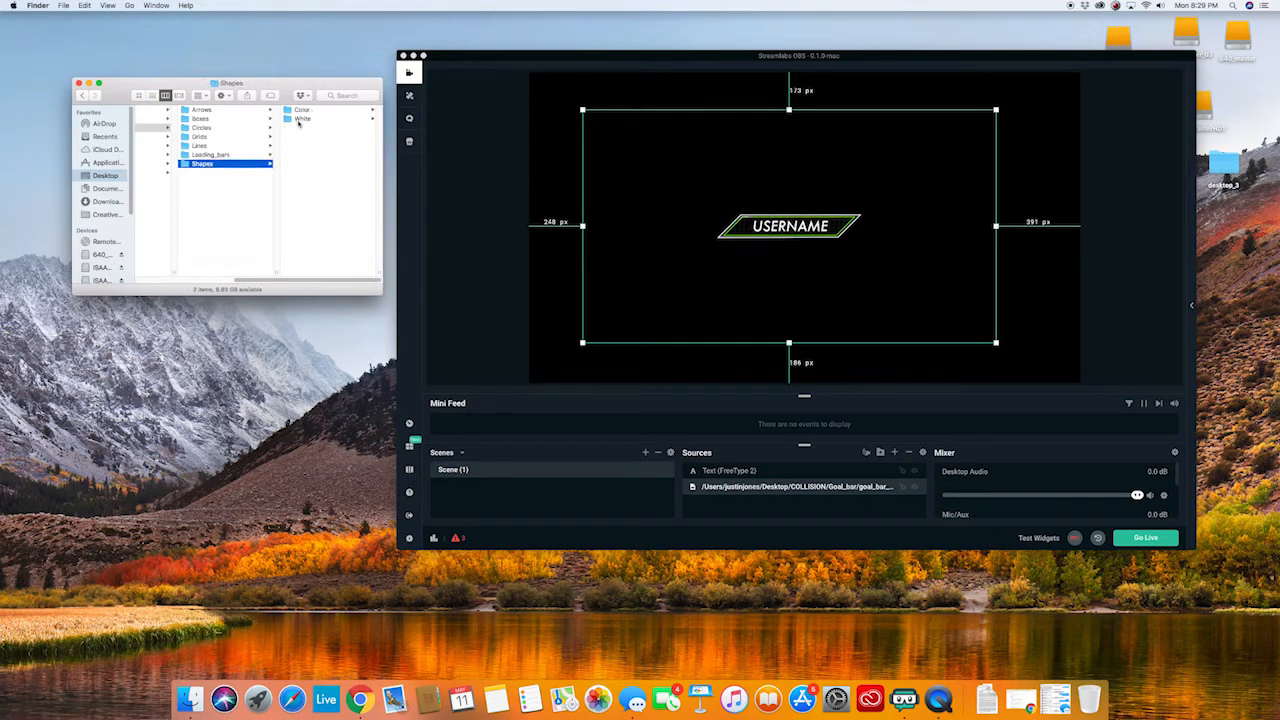
Add Triangle_color.webm from the Color shapes folder and bring up its source options.
click(227, 118)
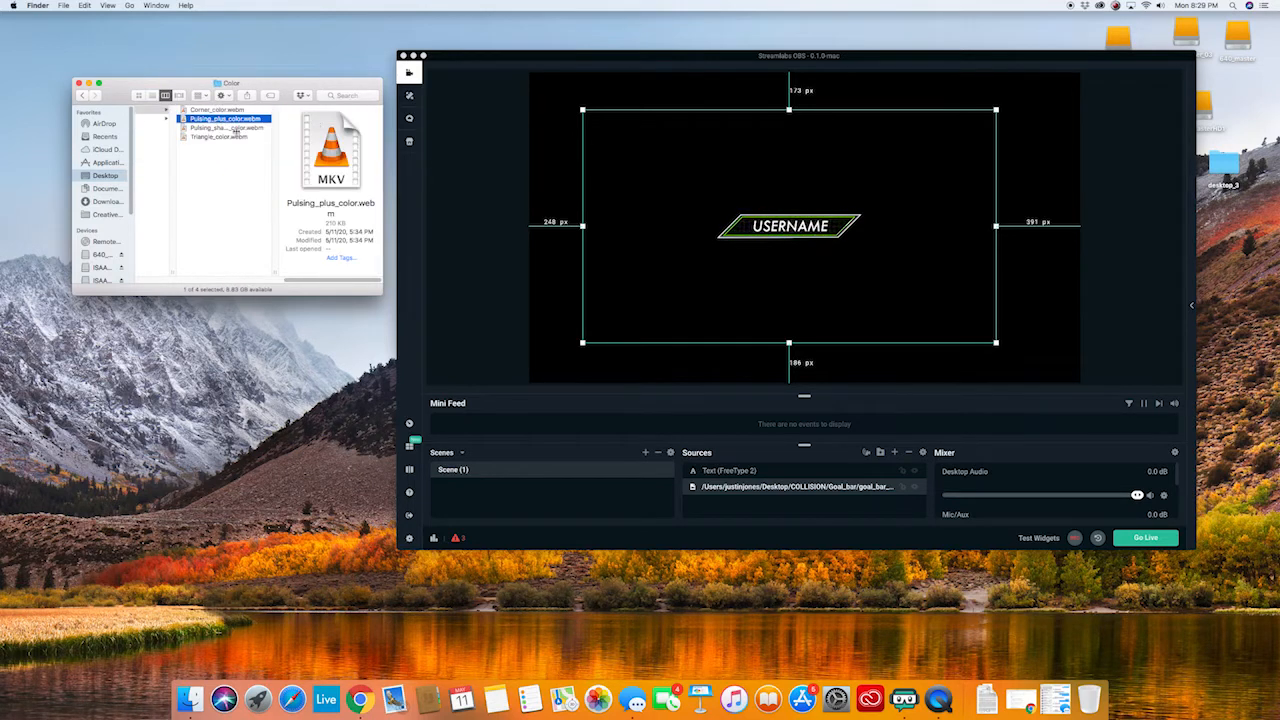
click(218, 137)
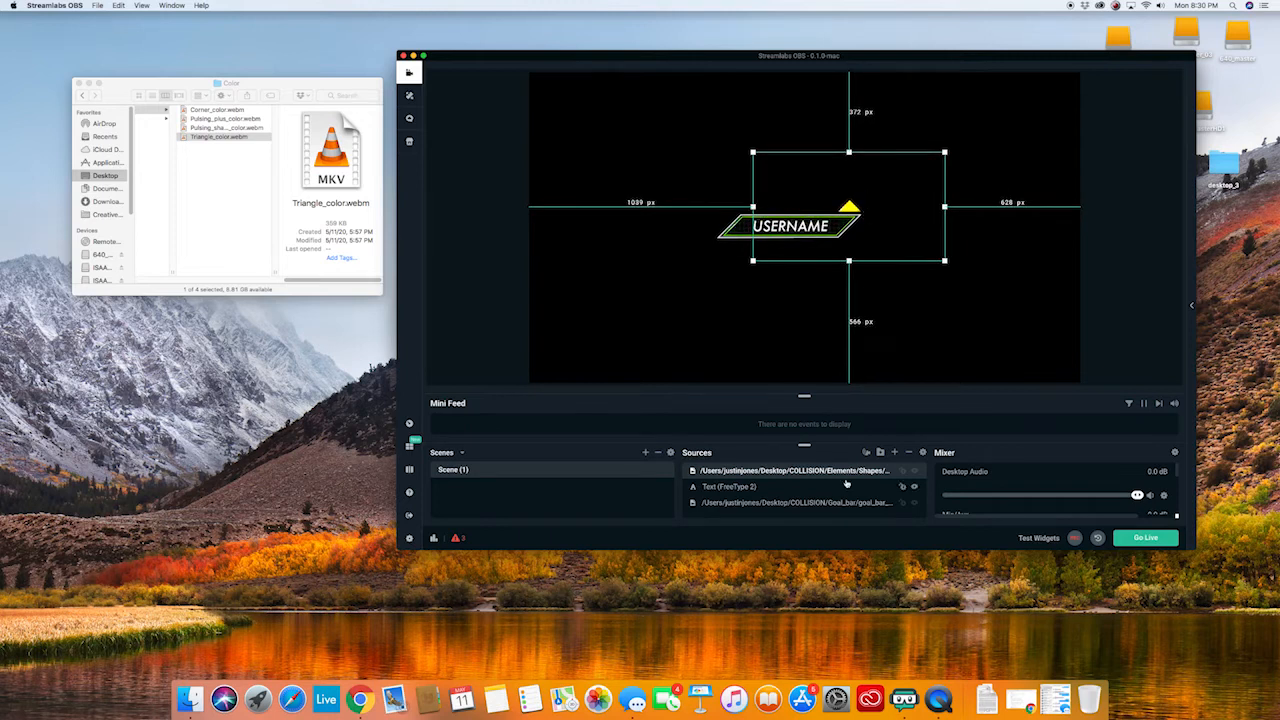
right_click(790, 470)
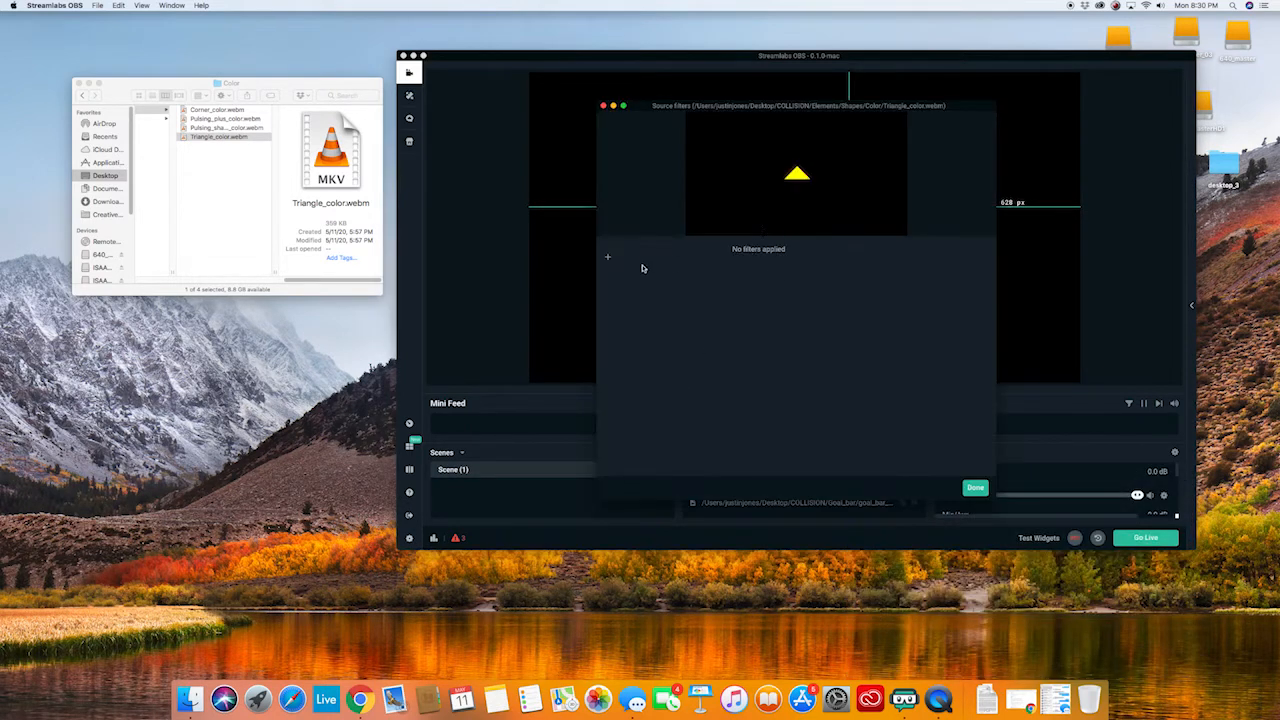
Give the triangle a Color Correction filter, shifting hue to green with slightly lower saturation.
click(607, 257)
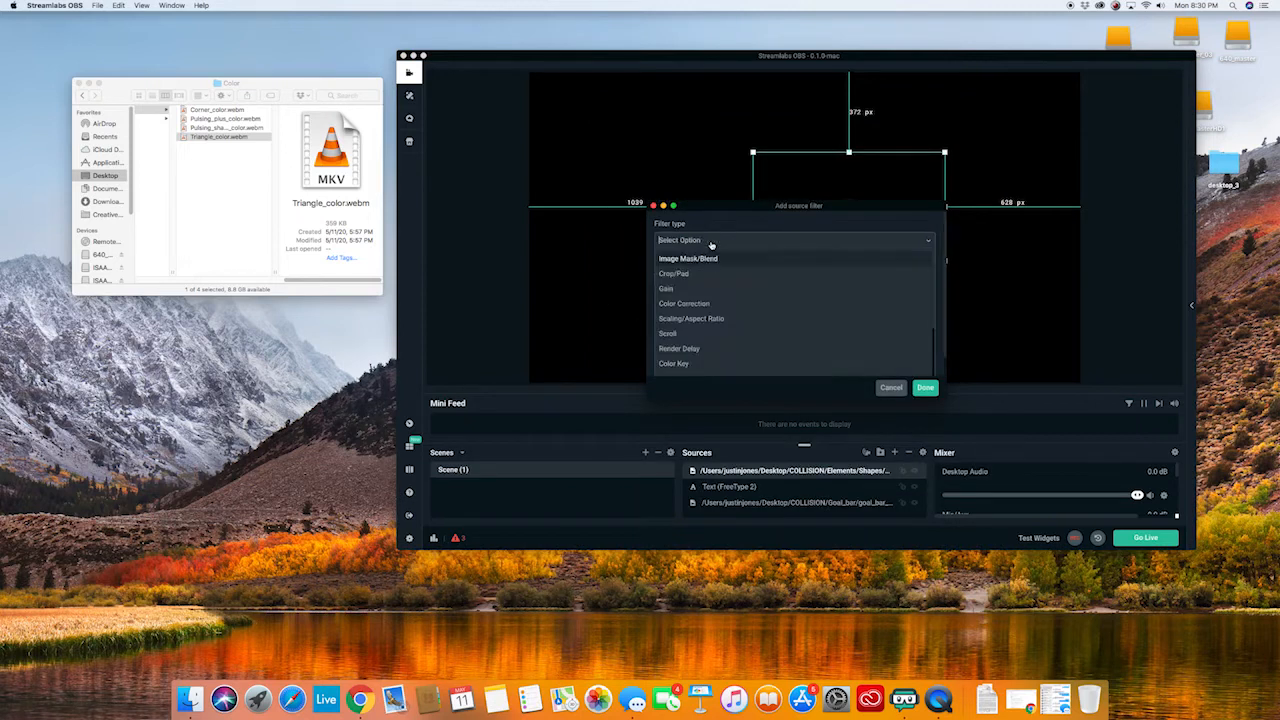
click(684, 303)
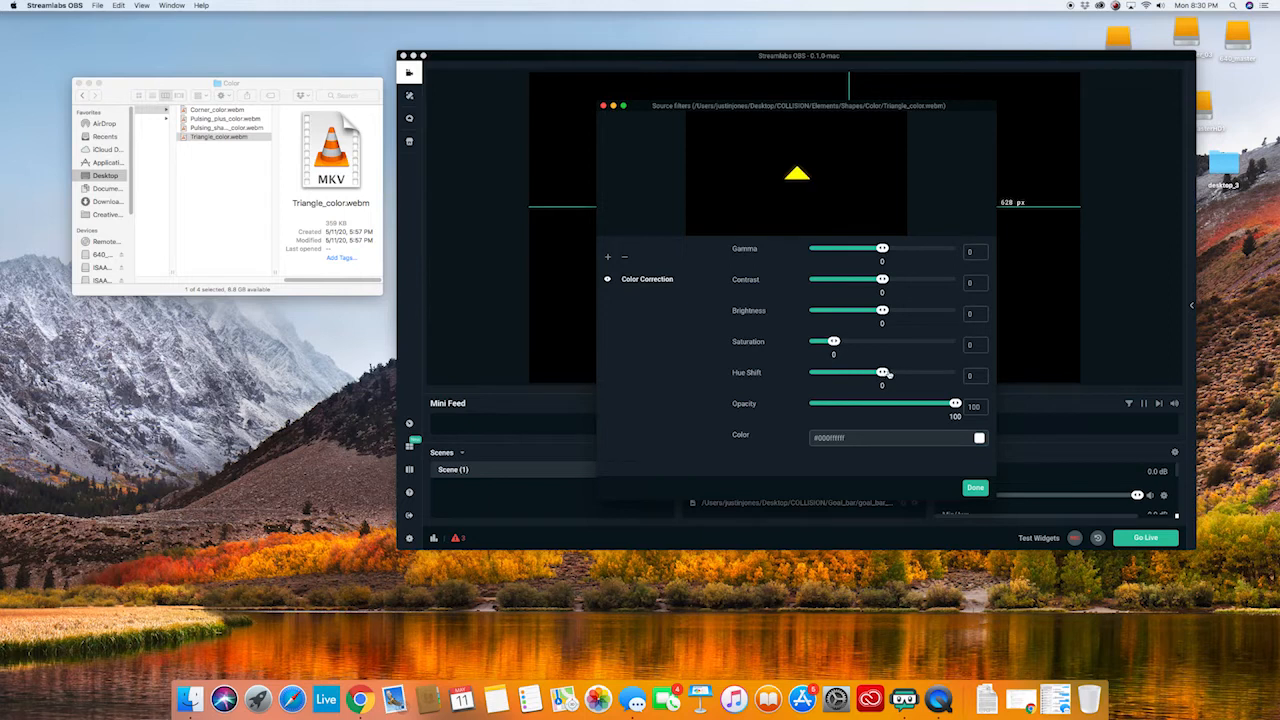
drag(812, 372, 940, 372)
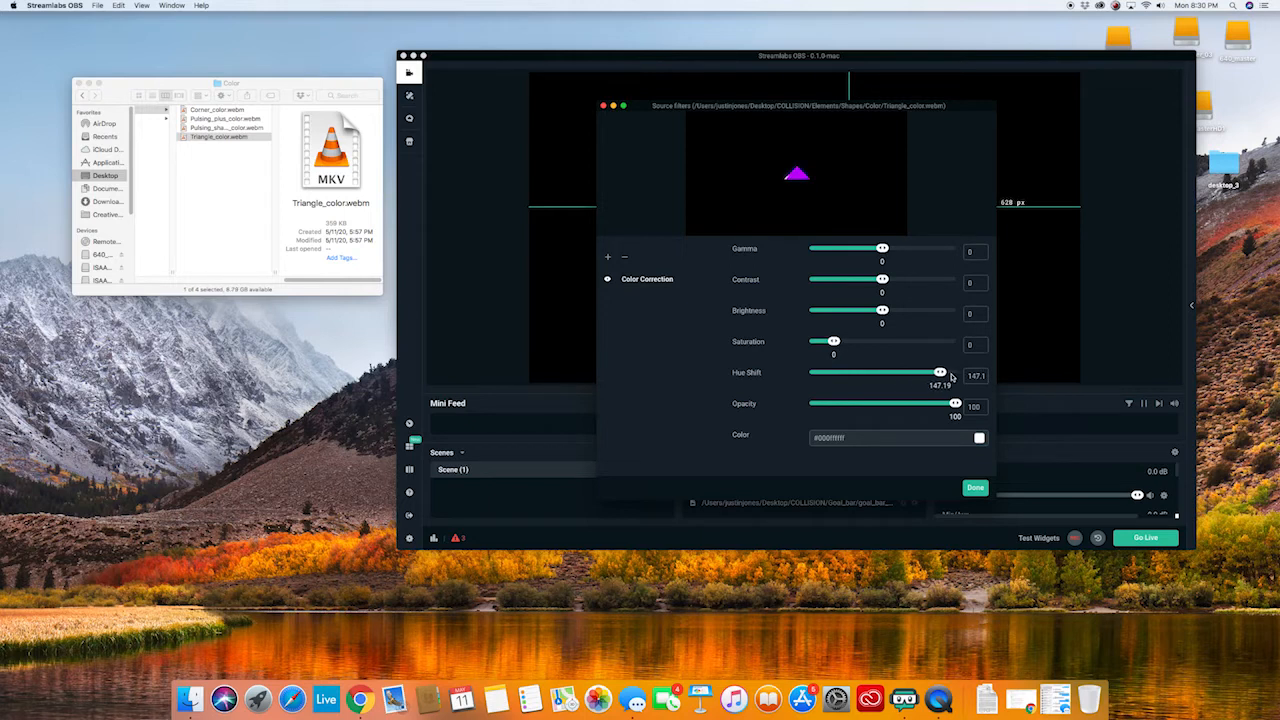
drag(940, 371, 815, 371)
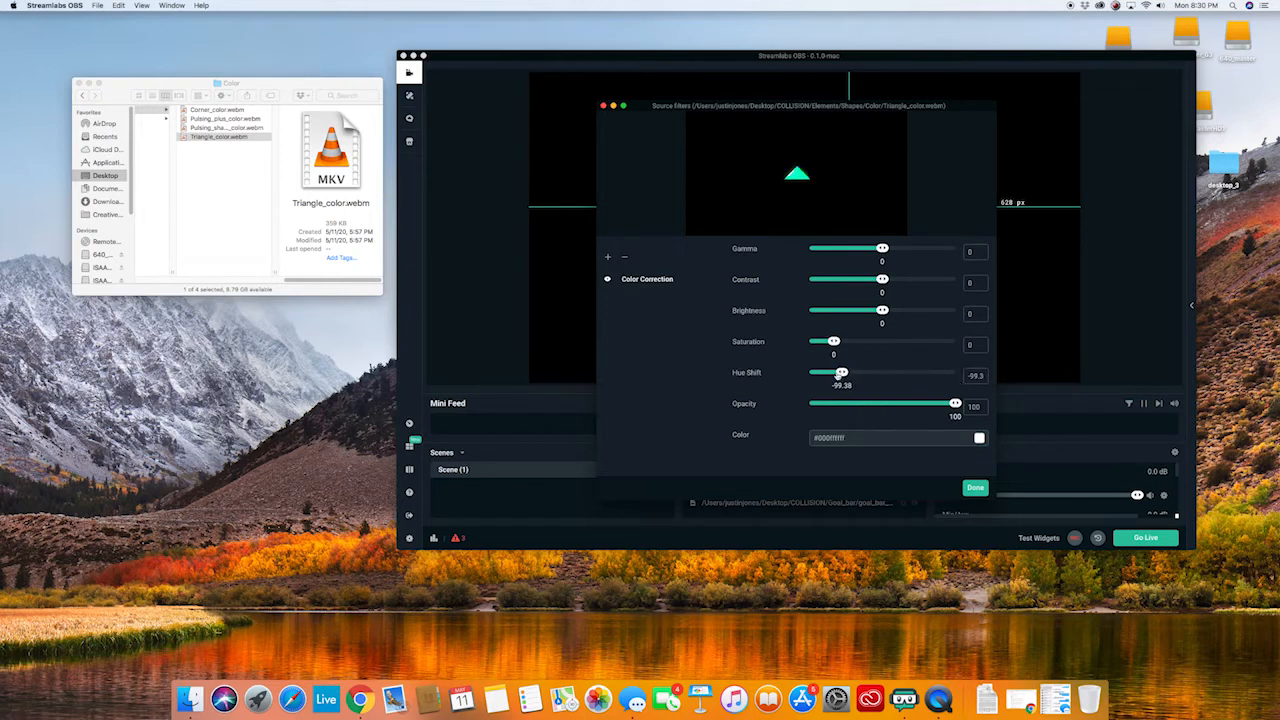
drag(842, 372, 820, 372)
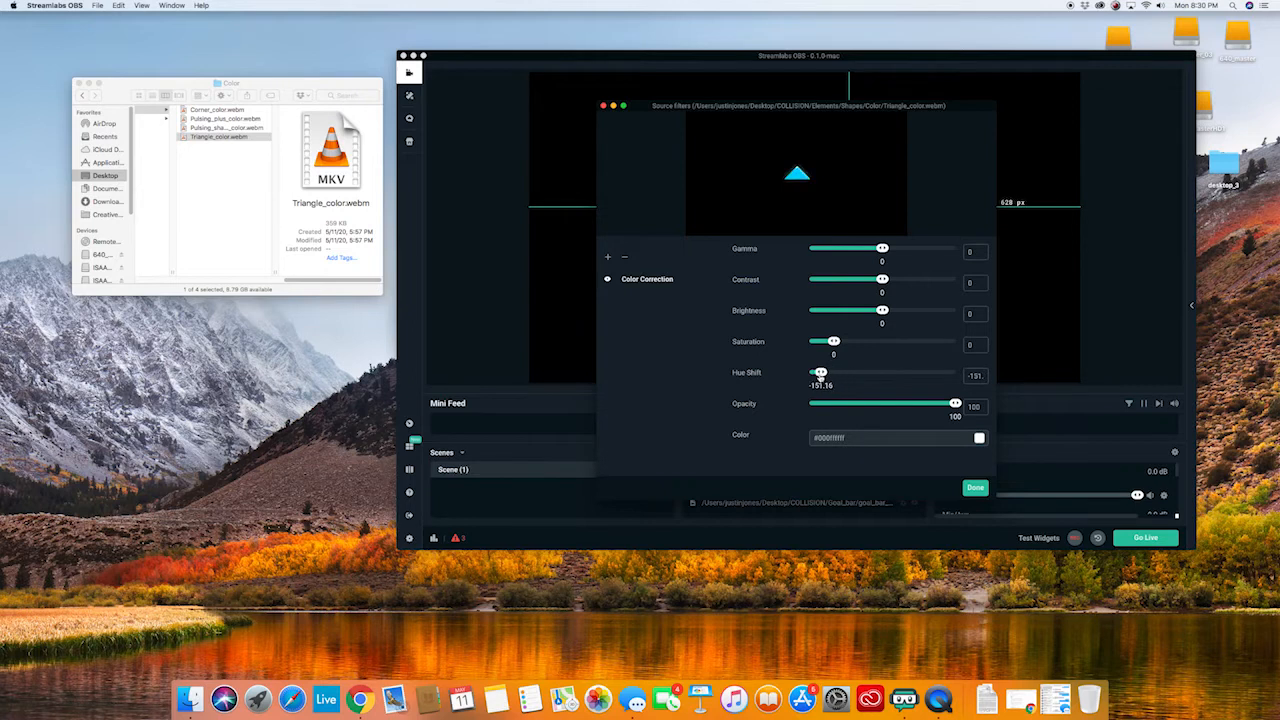
drag(813, 372, 852, 372)
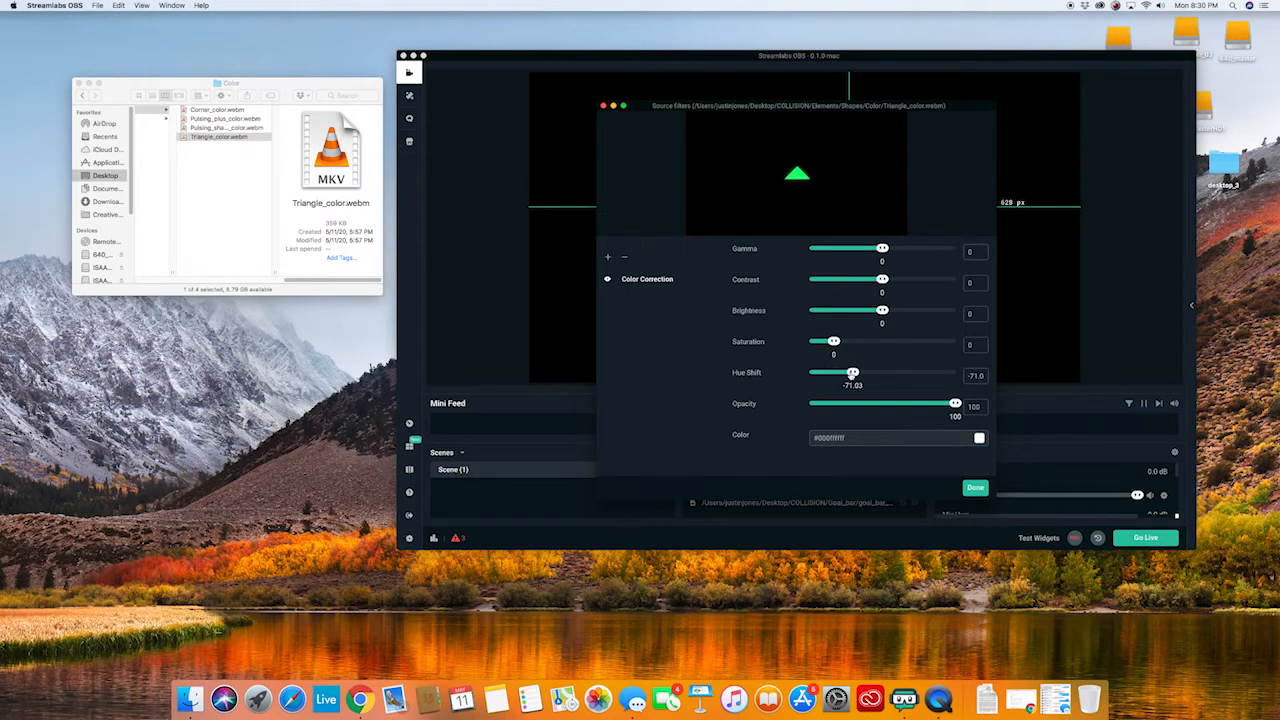
drag(833, 341, 830, 341)
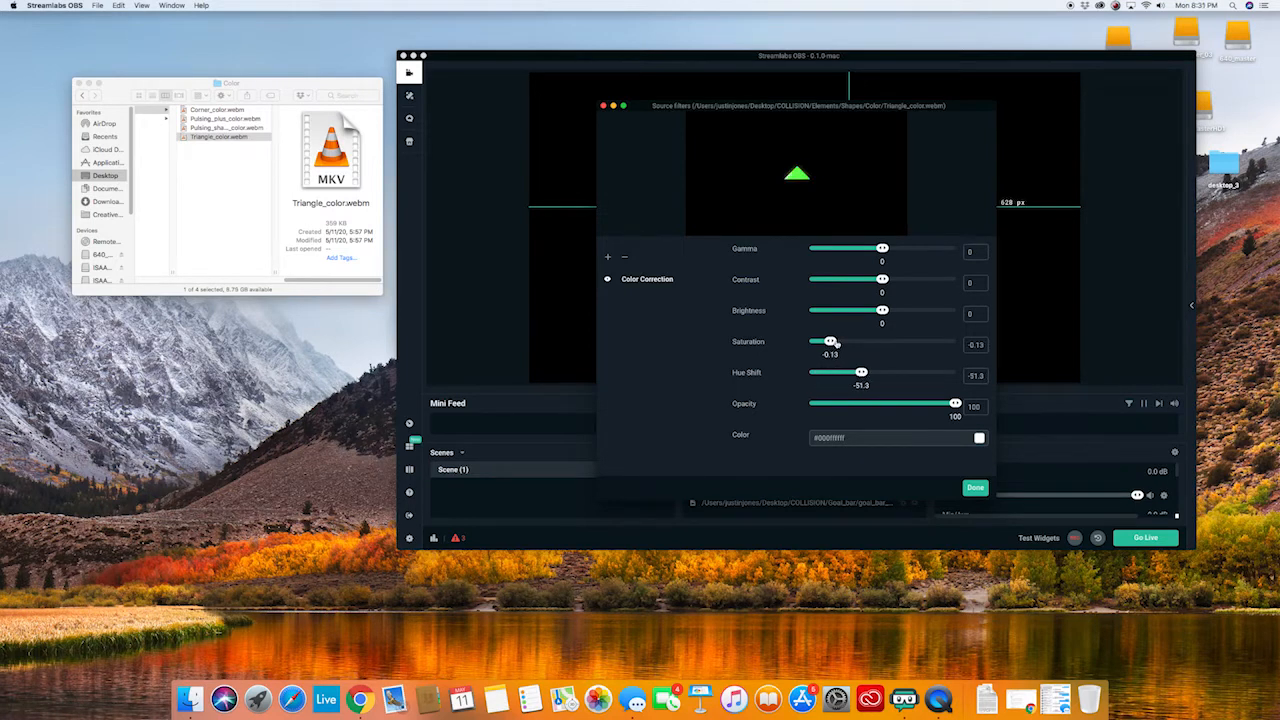
click(975, 487)
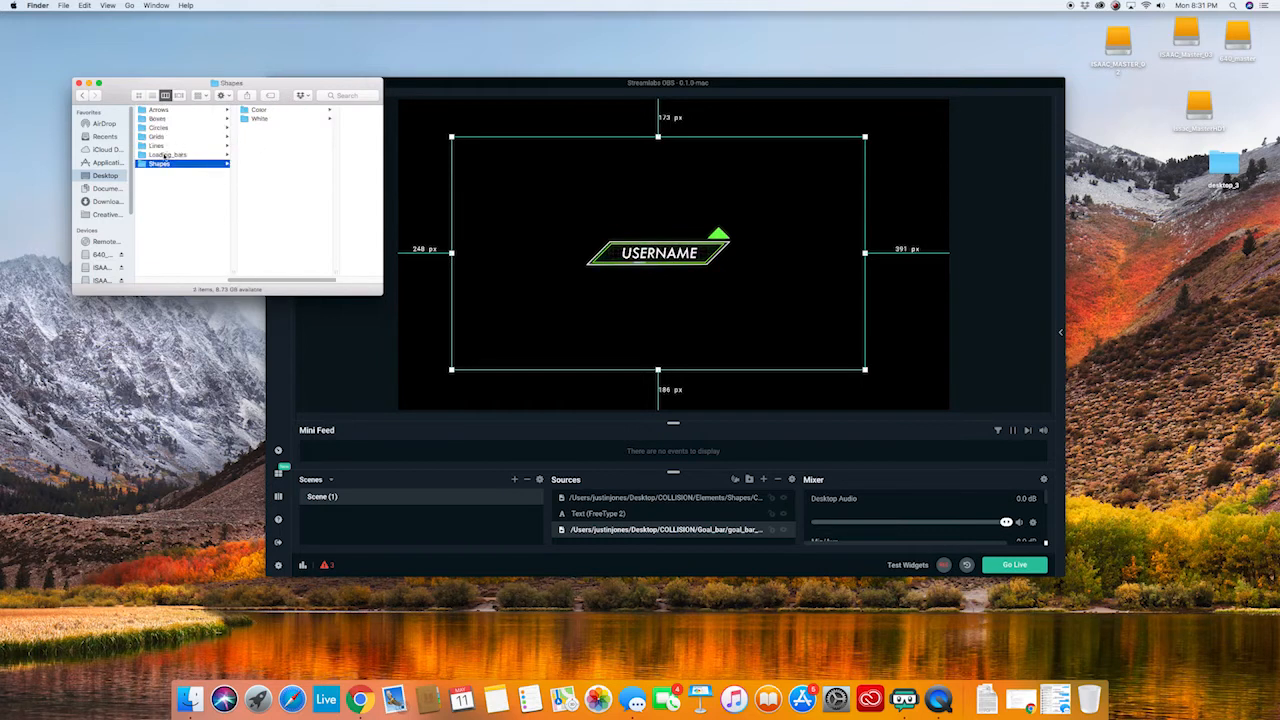
Add a loading bar, white line animations and pulsing_plus.webm around the USERNAME banner.
click(168, 155)
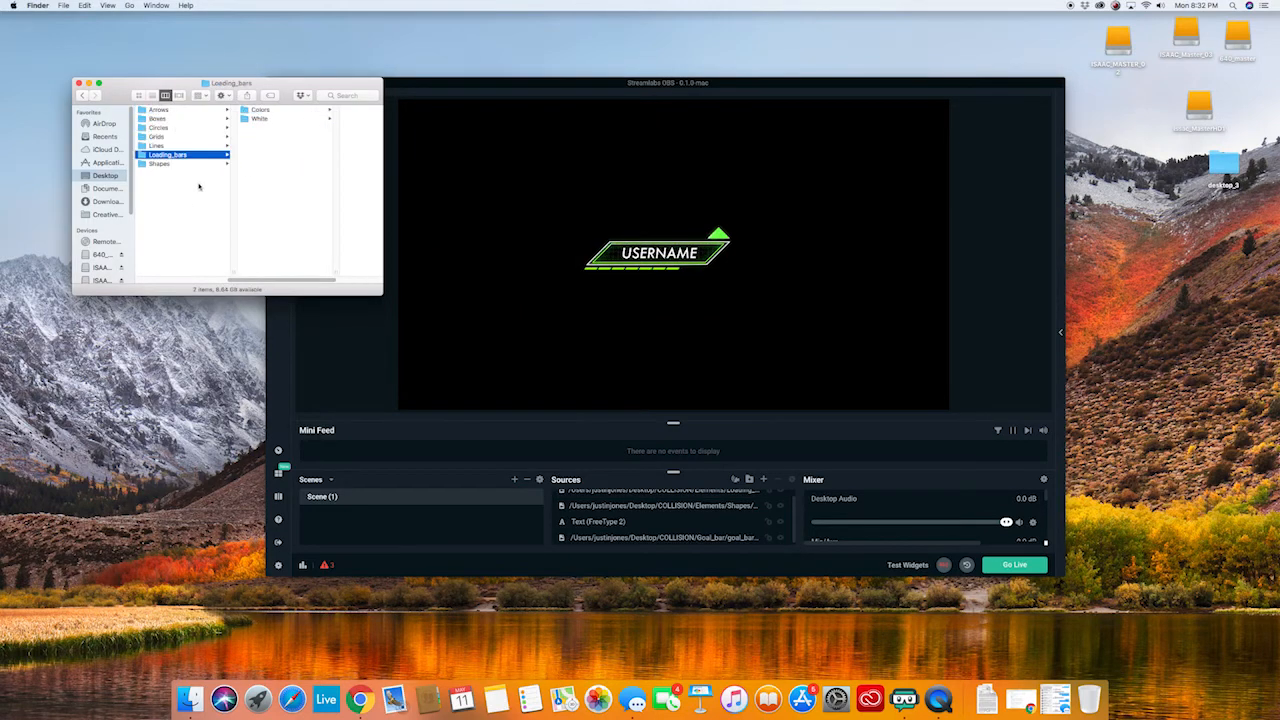
click(156, 145)
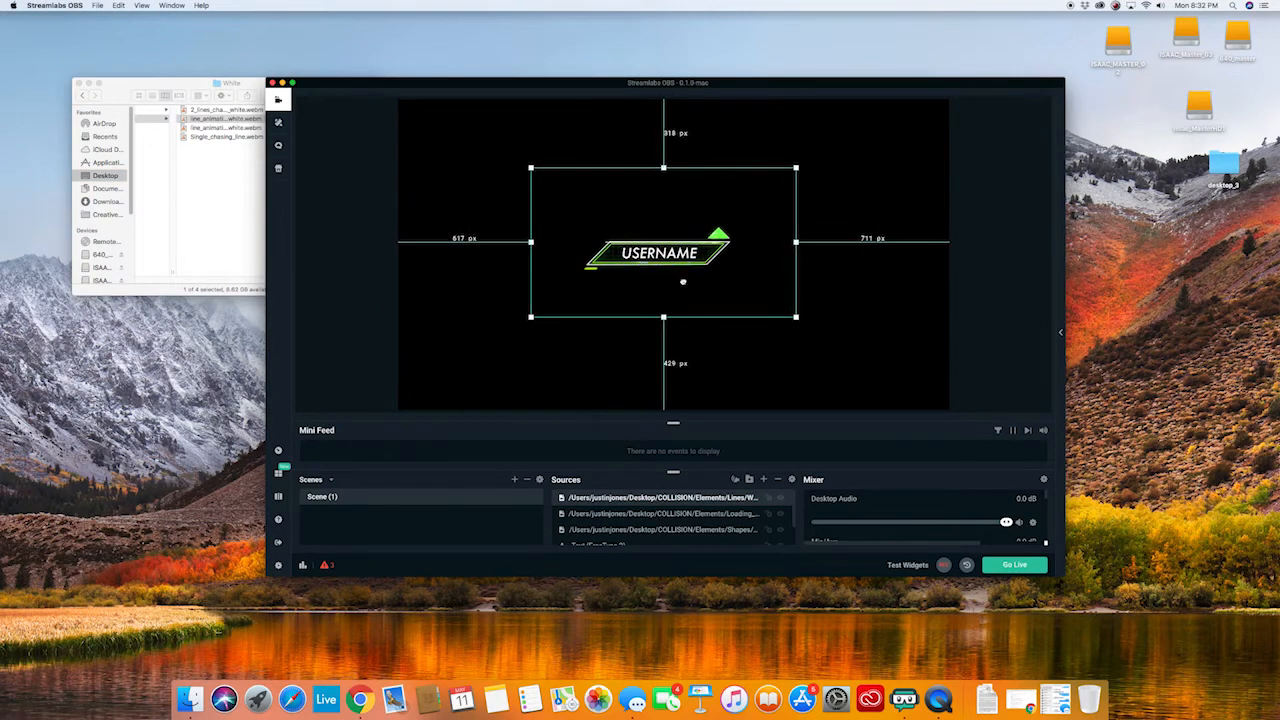
click(222, 117)
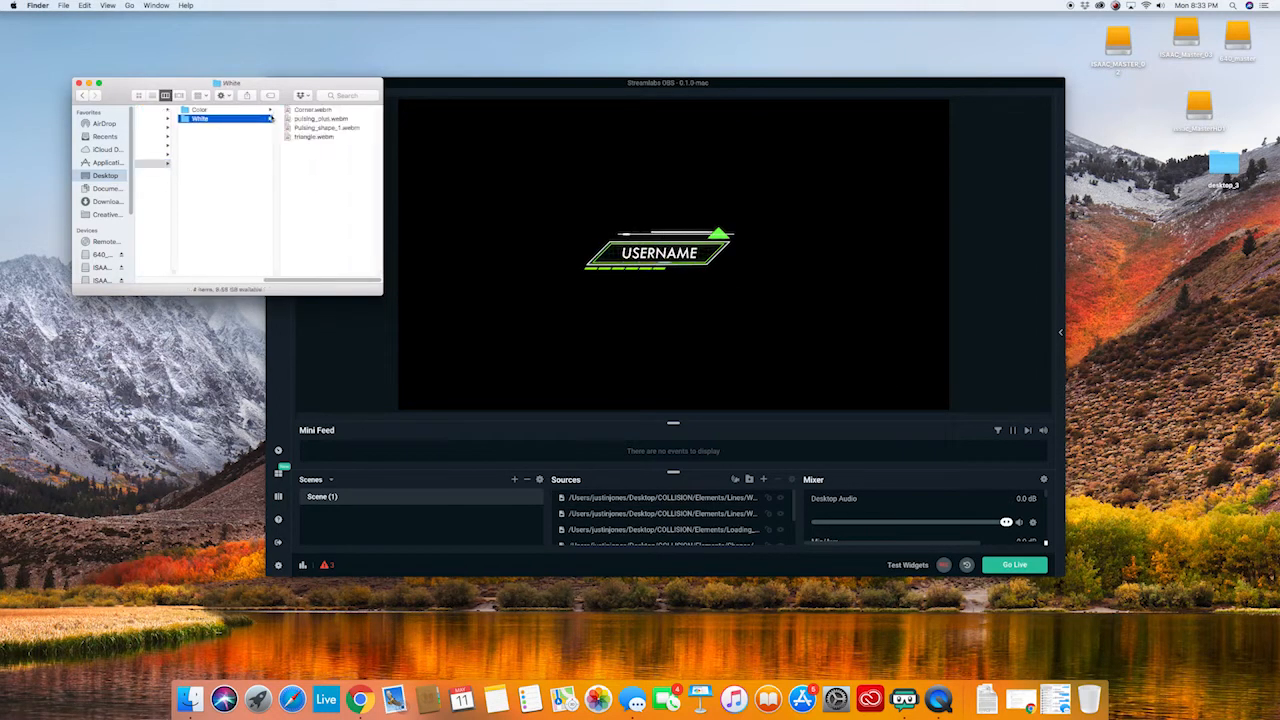
click(217, 118)
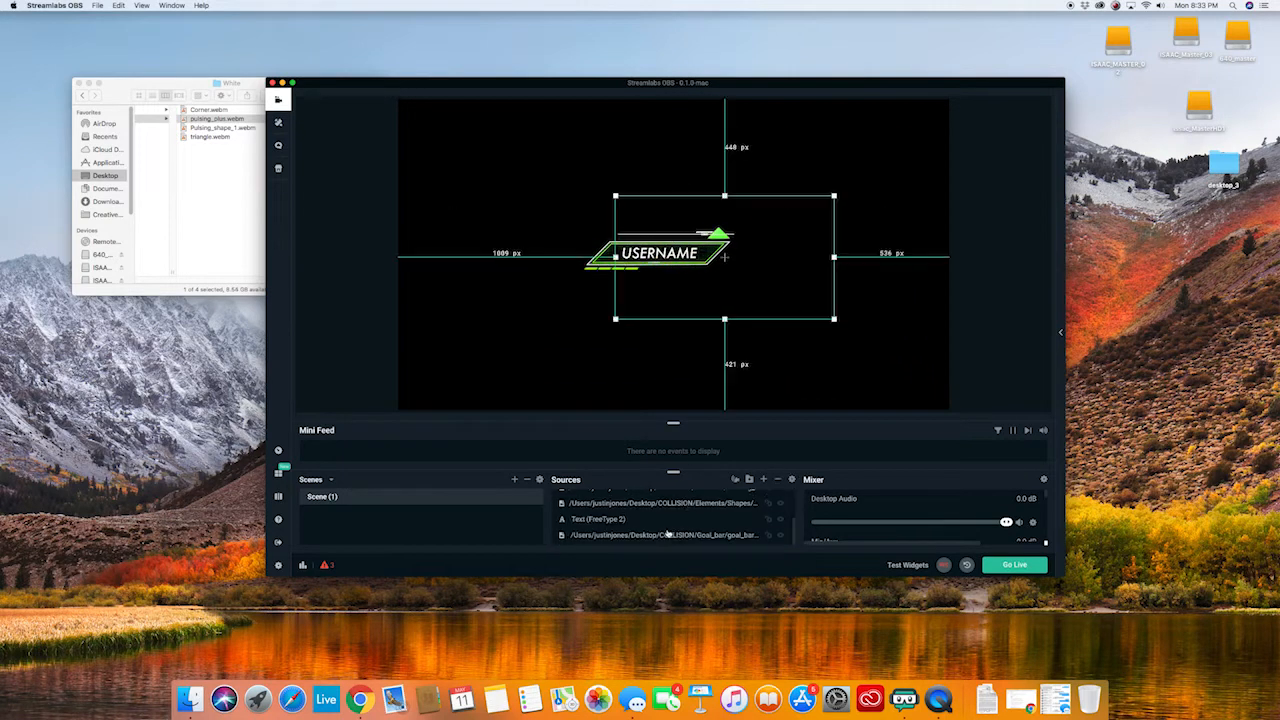
Group the selected banner layers into a folder and place video_feed1.webm above the banner.
right_click(665, 534)
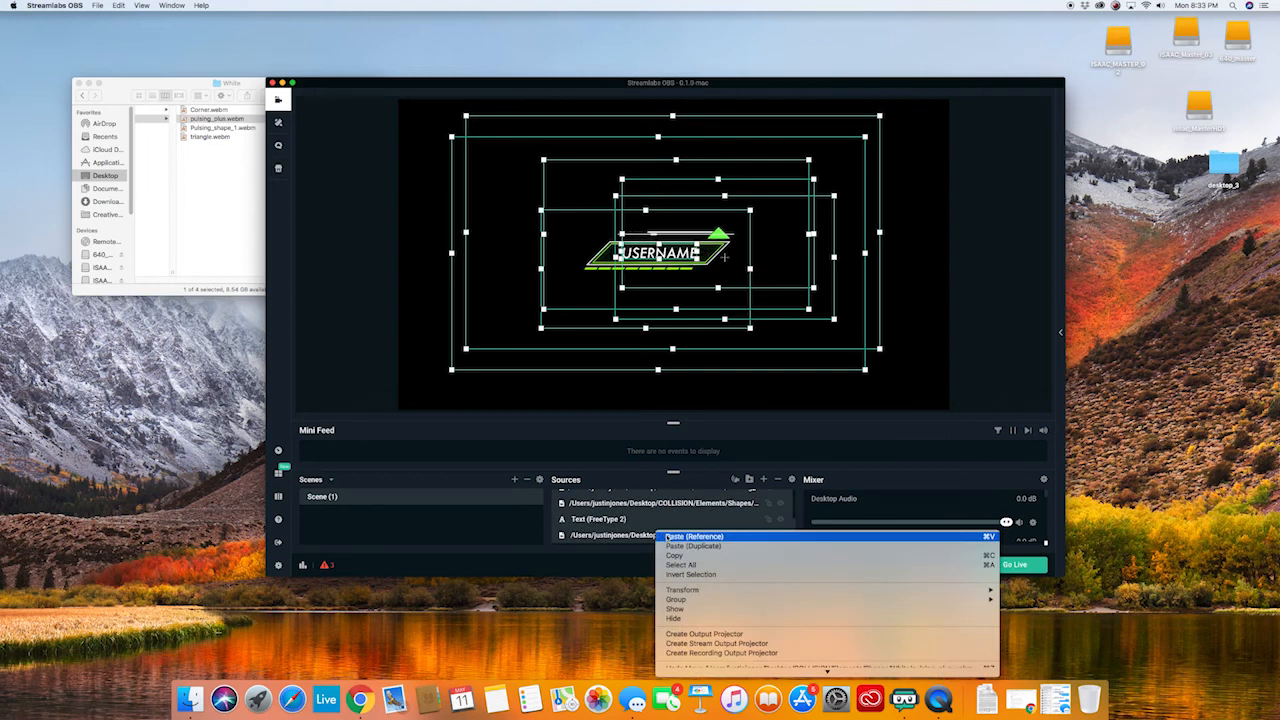
mouse_move(682, 599)
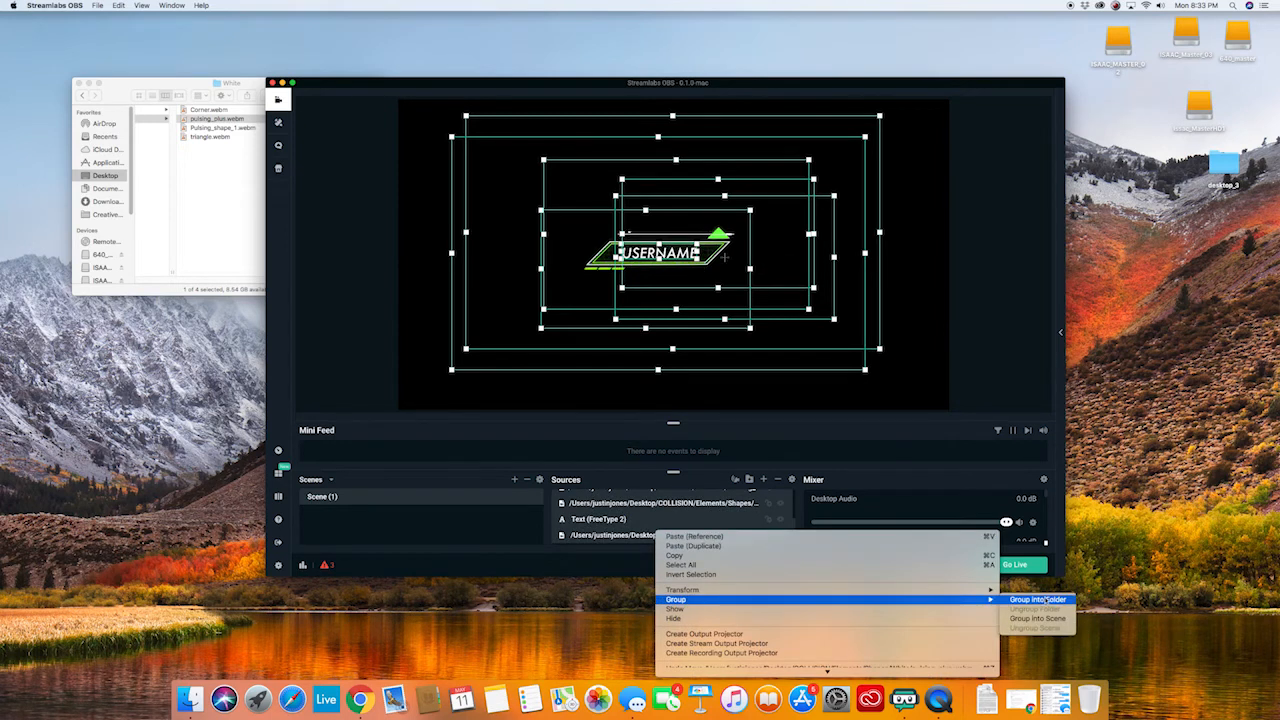
click(1038, 599)
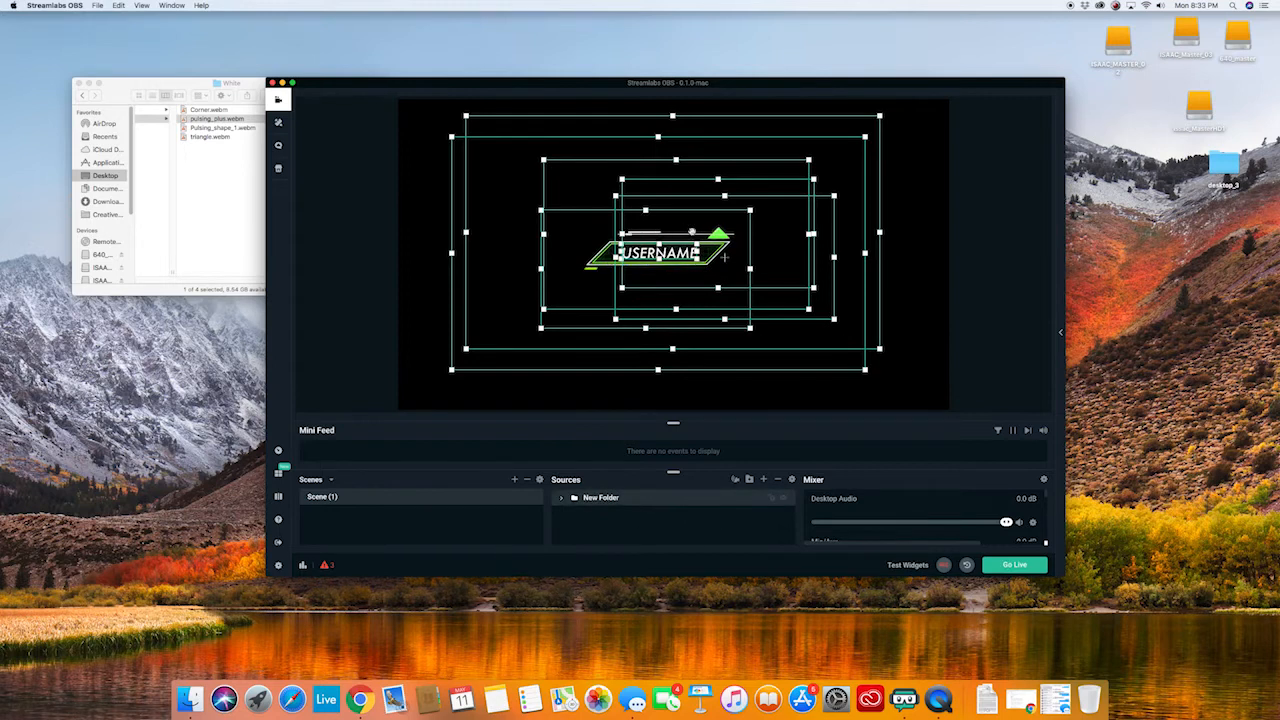
drag(658, 252, 505, 155)
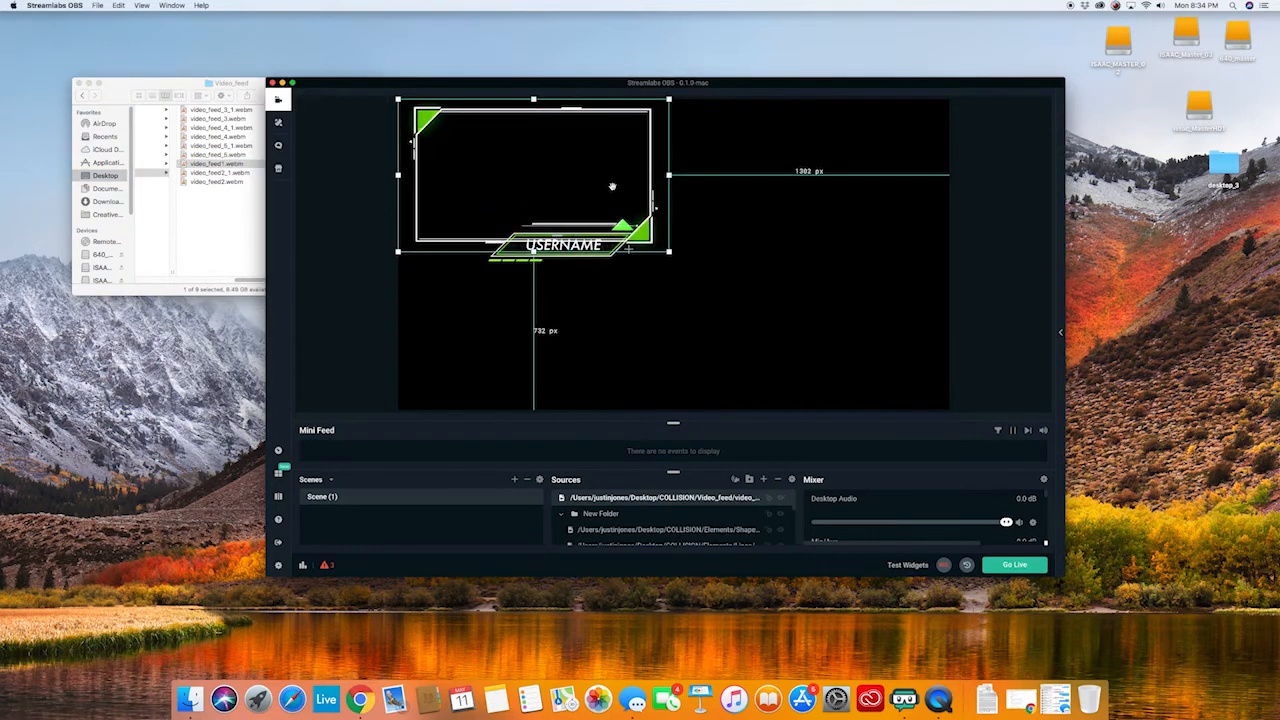
Move the video feed frame toward the upper right of the preview.
drag(533, 185, 806, 185)
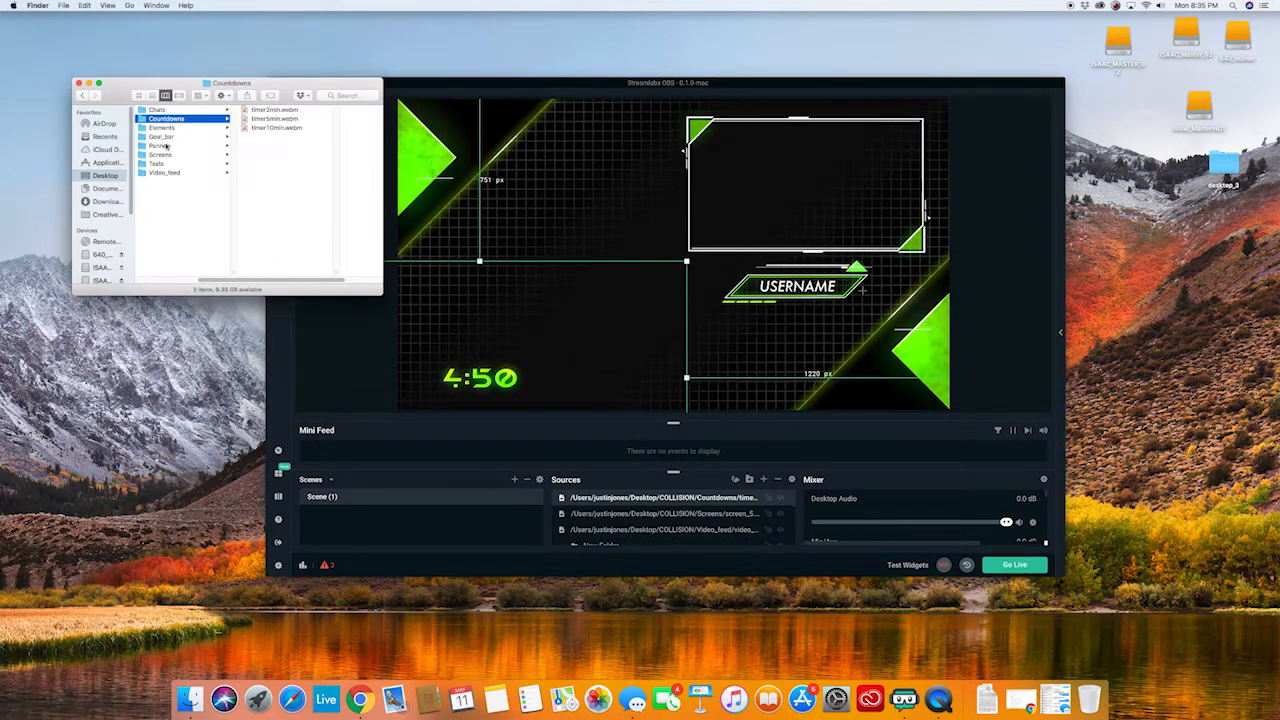
Add Stream_Starting1.webm with a Color Correction filter, hue shift about -35, saturation 0.3.
click(156, 163)
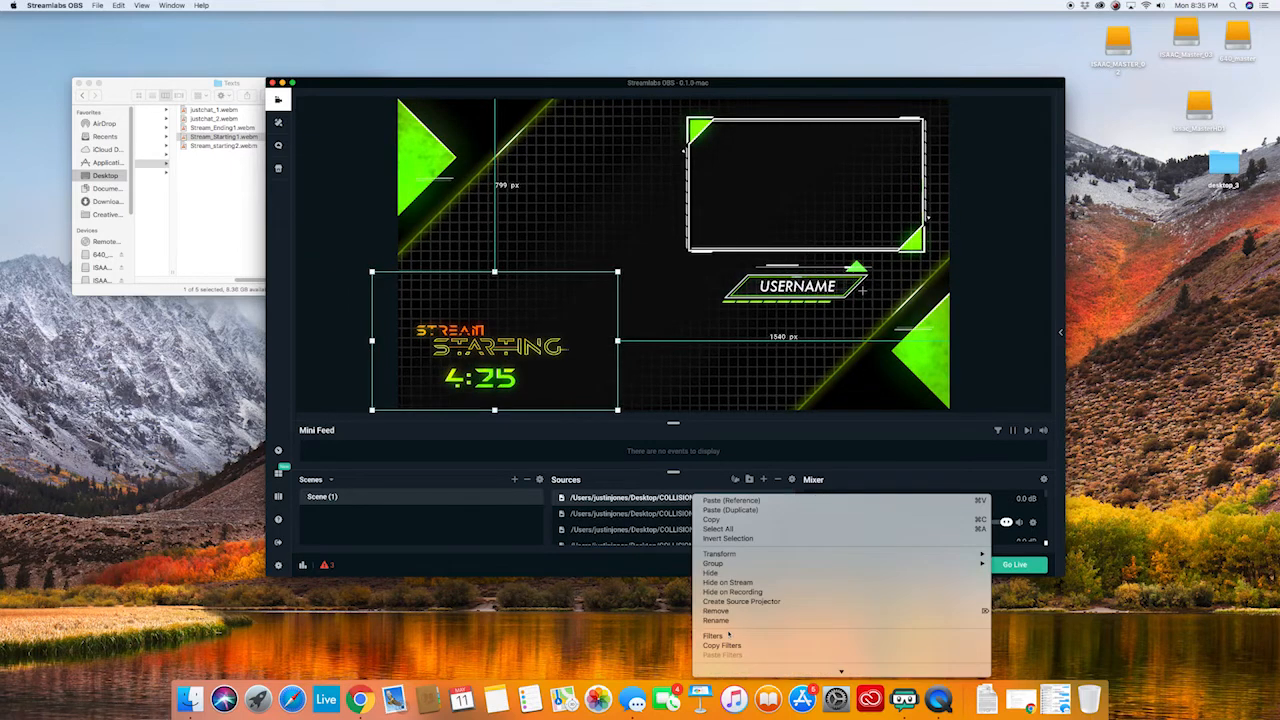
click(713, 635)
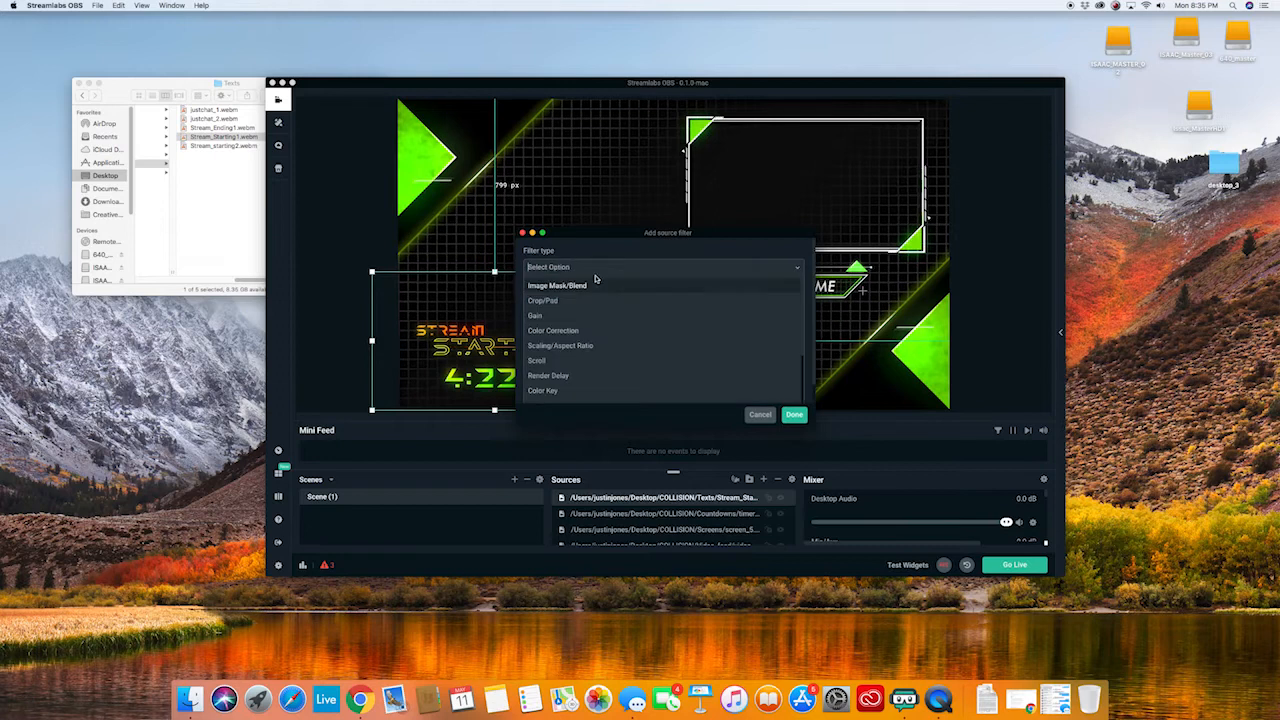
click(553, 330)
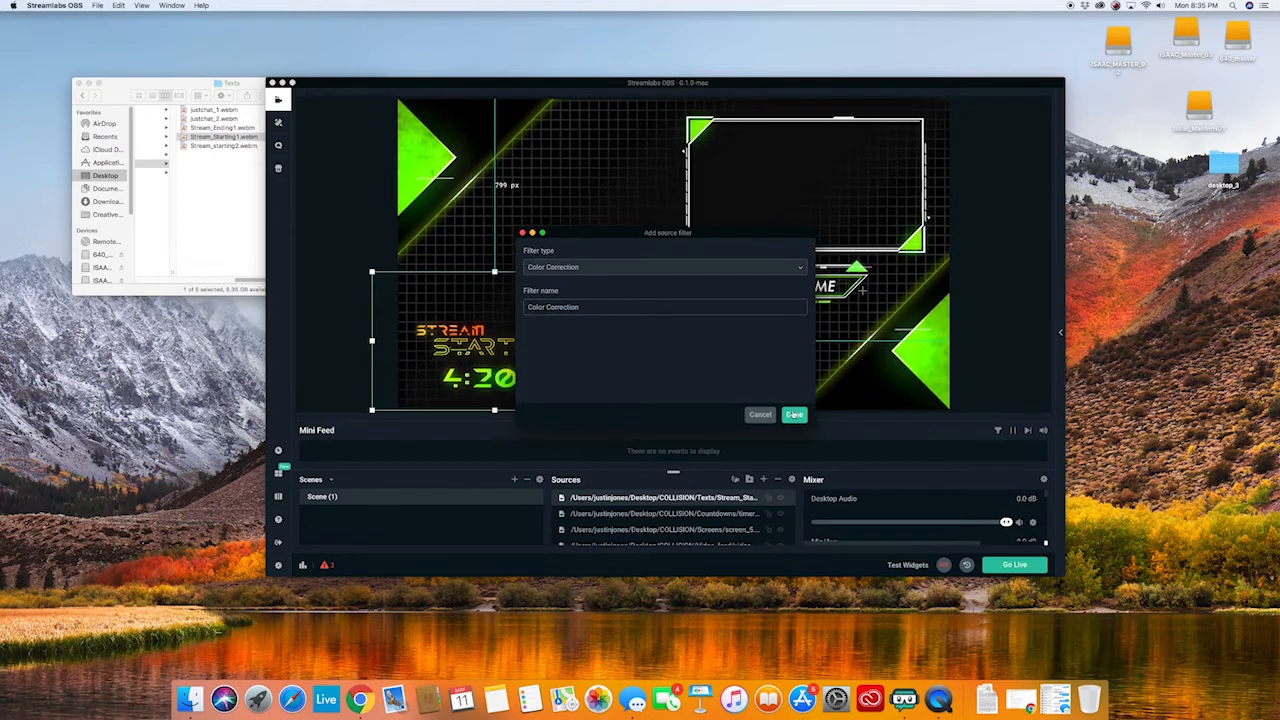
click(793, 414)
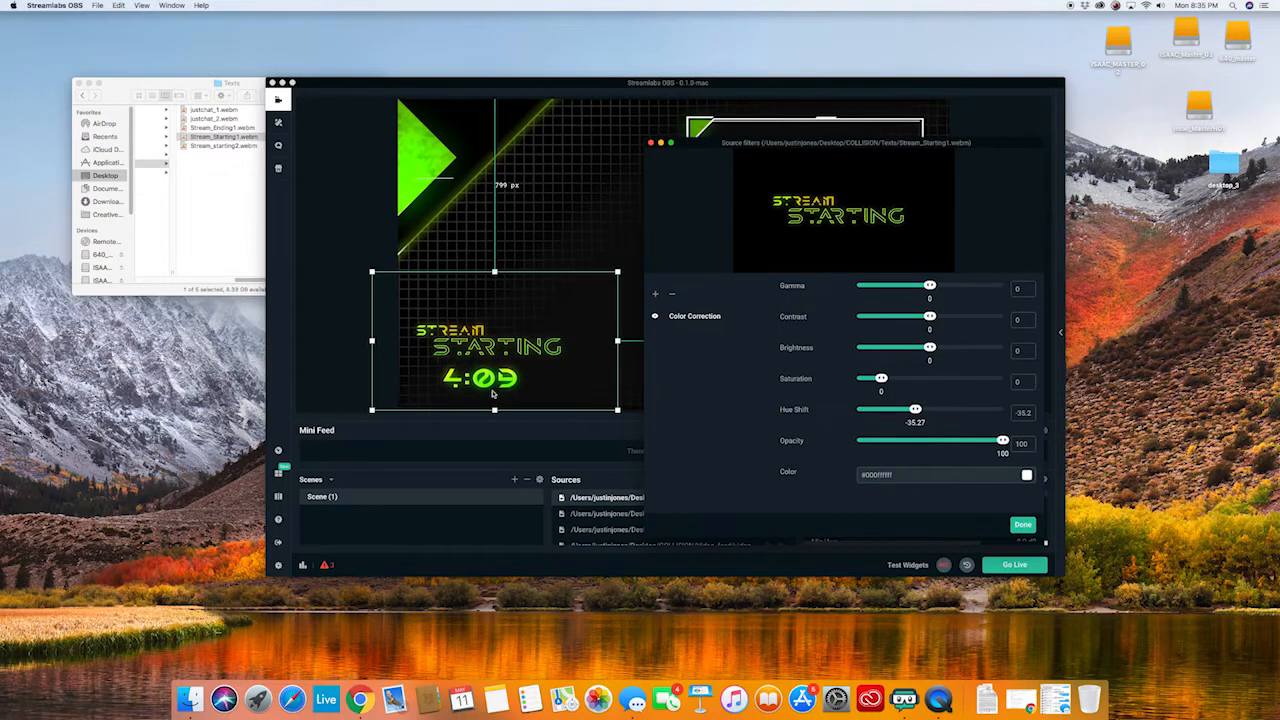
drag(881, 378, 888, 378)
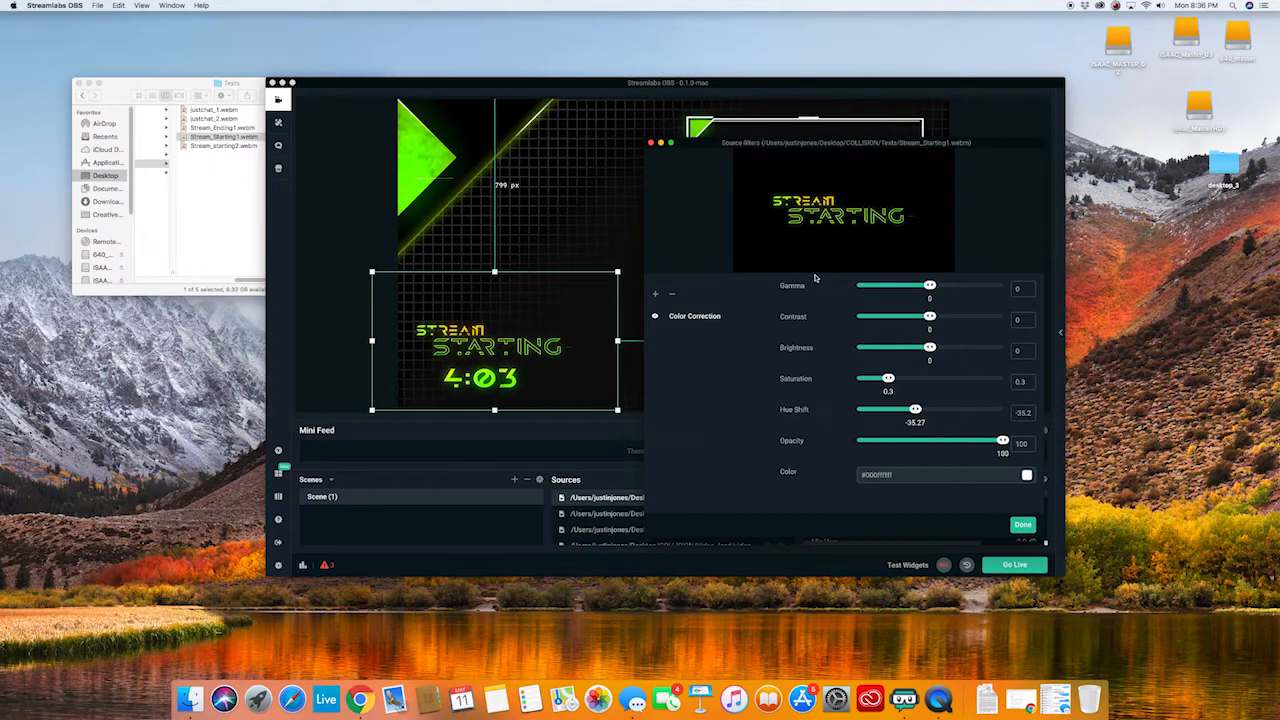
click(1022, 524)
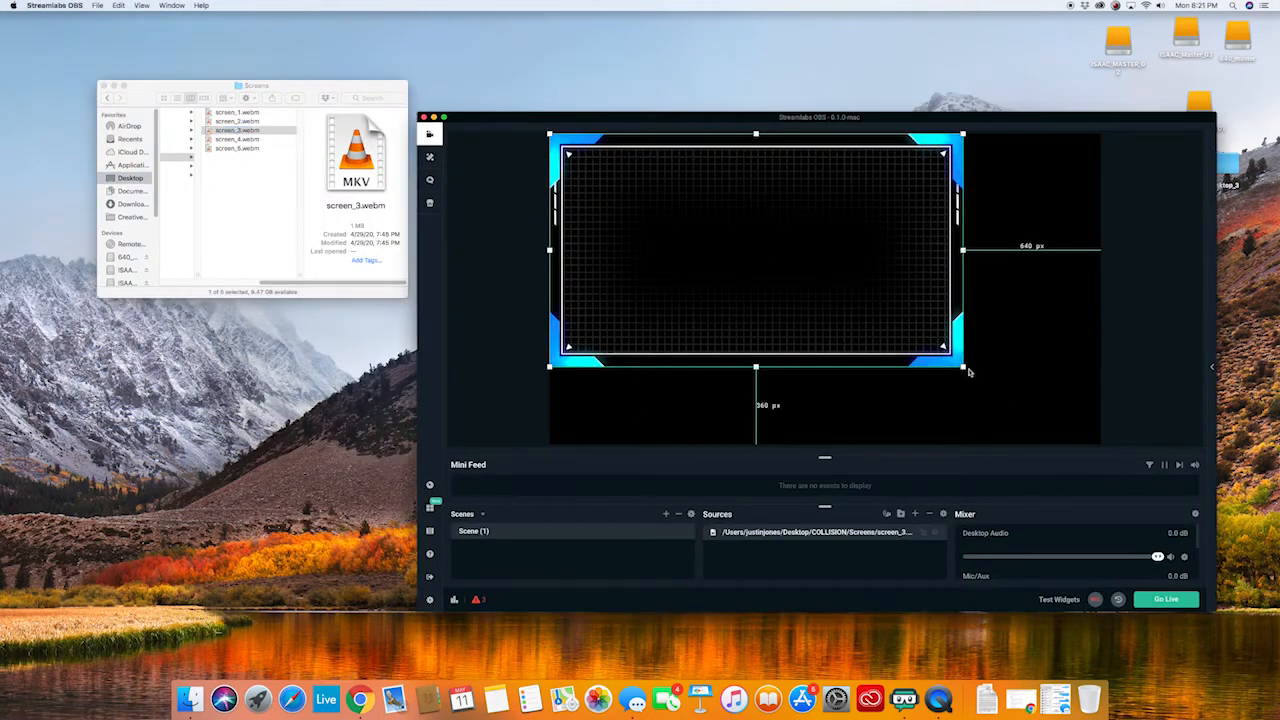
Stretch screen_3 to fill the canvas and browse the white and coloured loading bar files.
drag(960, 365, 1100, 445)
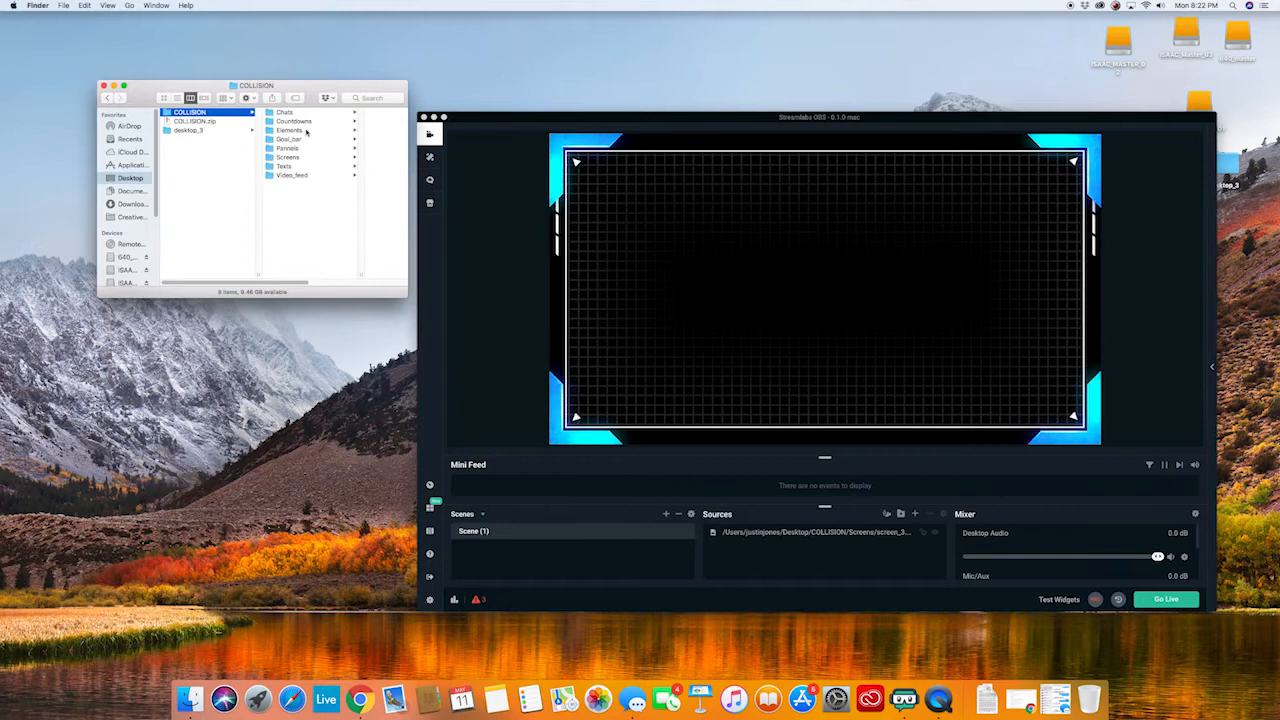
click(283, 166)
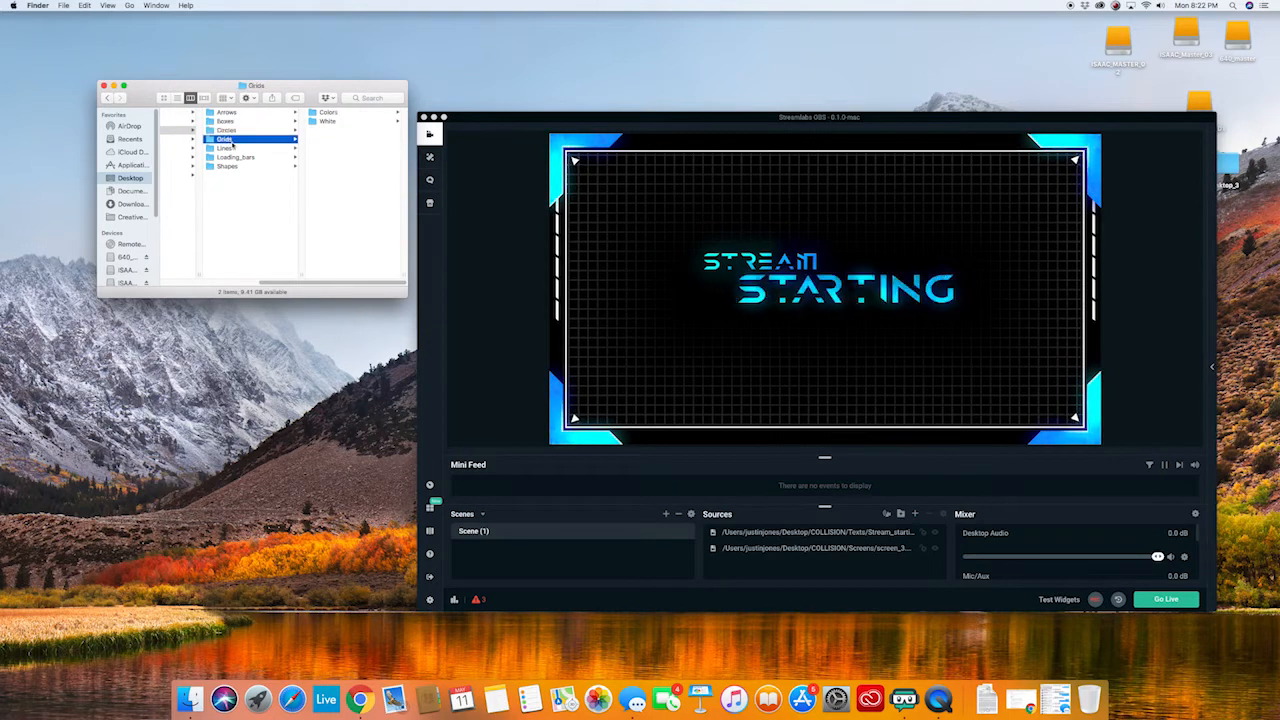
click(235, 157)
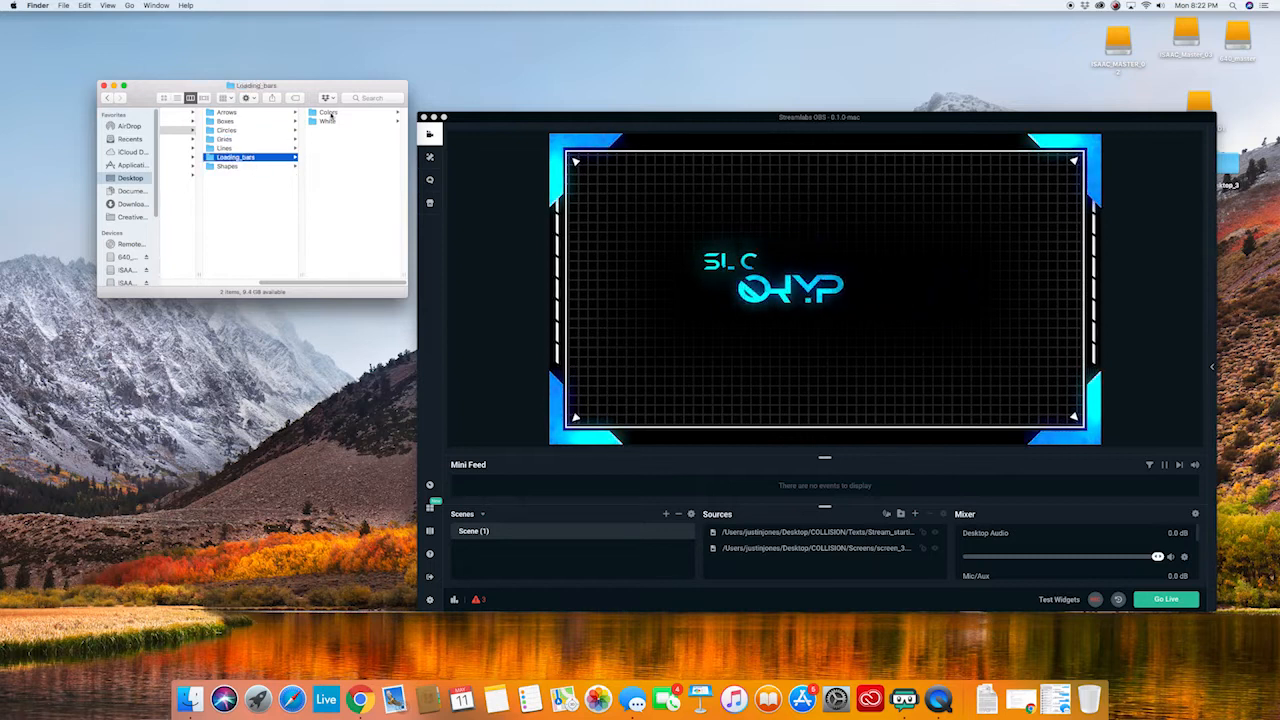
click(225, 120)
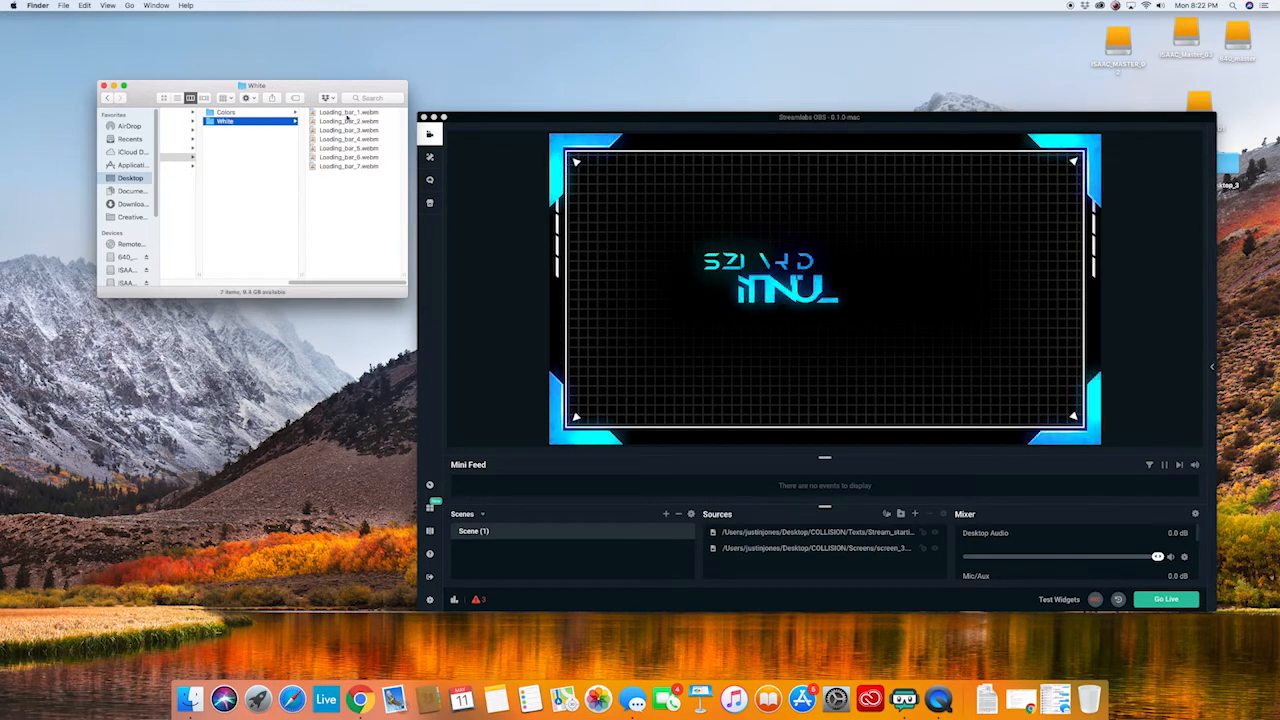
click(245, 111)
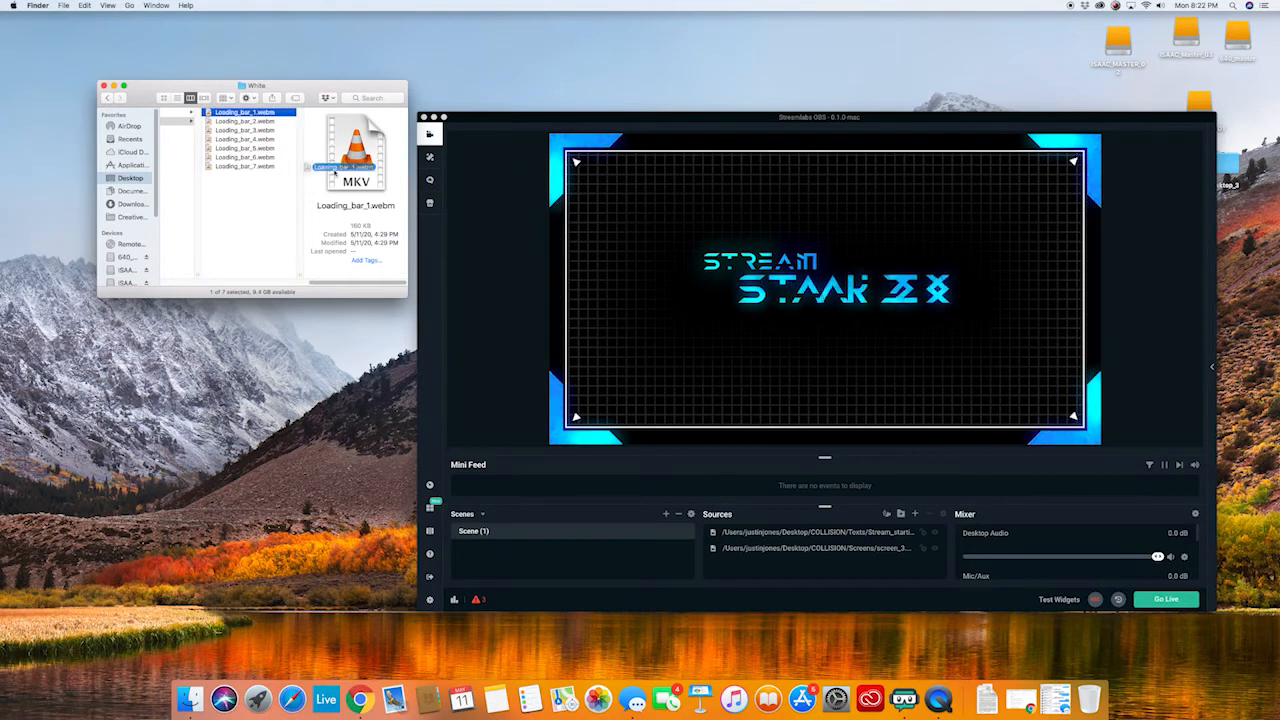
click(245, 157)
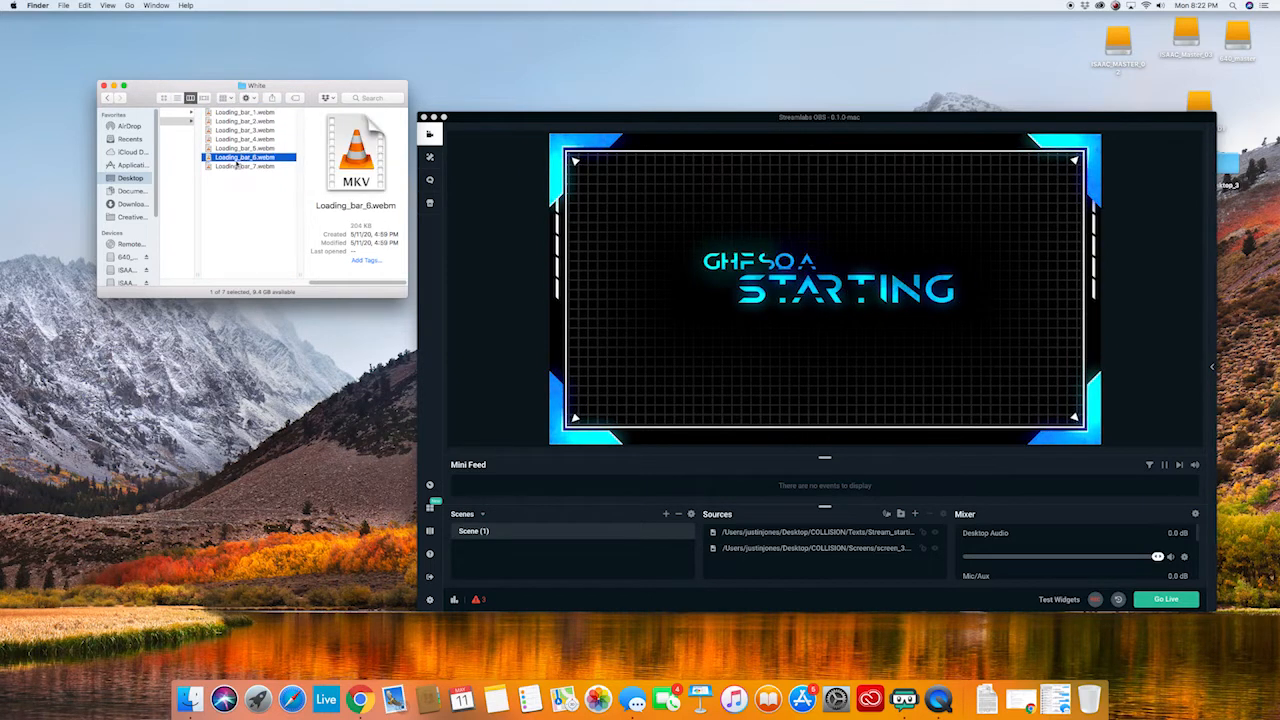
click(245, 166)
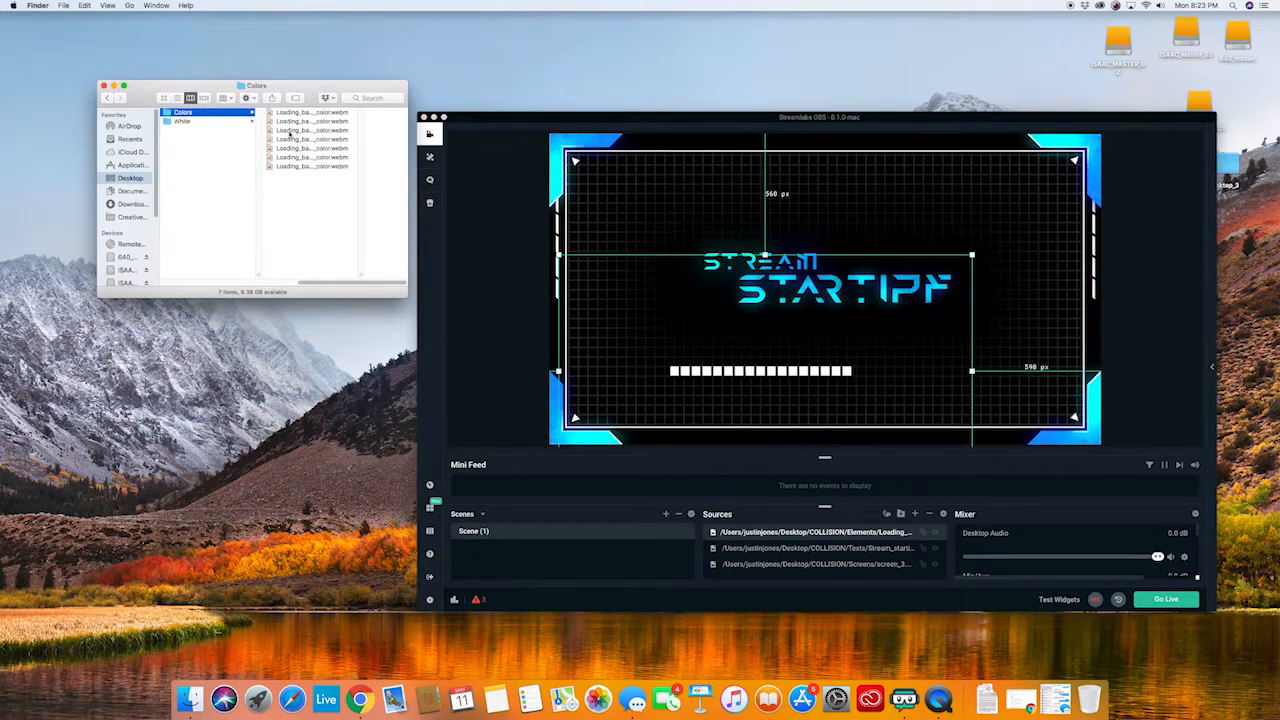
Add a coloured loading bar and give it a Color Correction filter.
click(250, 165)
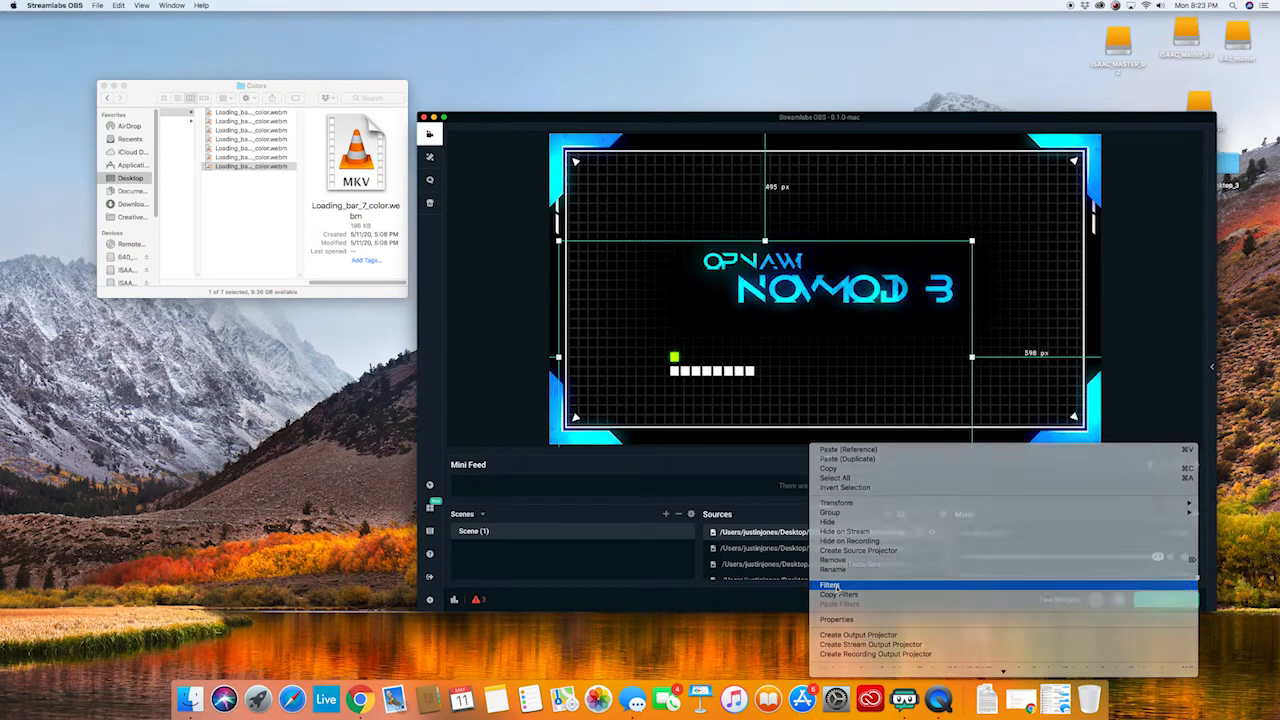
click(831, 584)
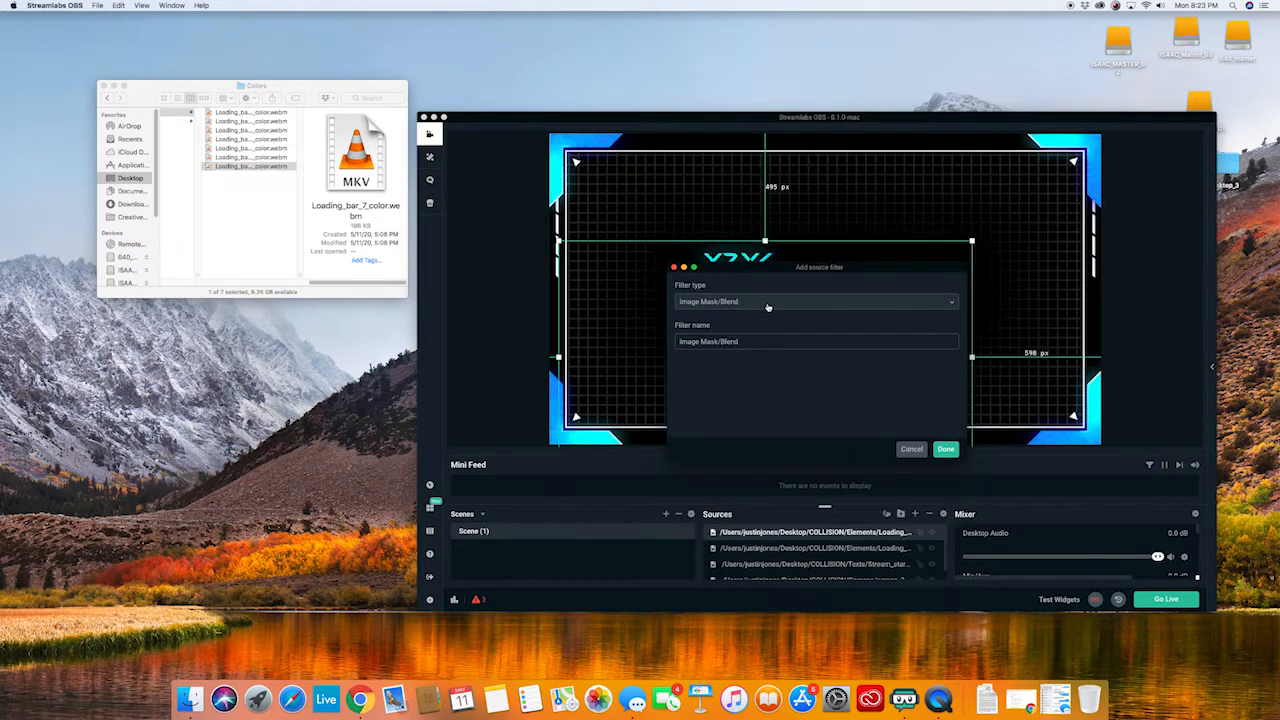
click(815, 301)
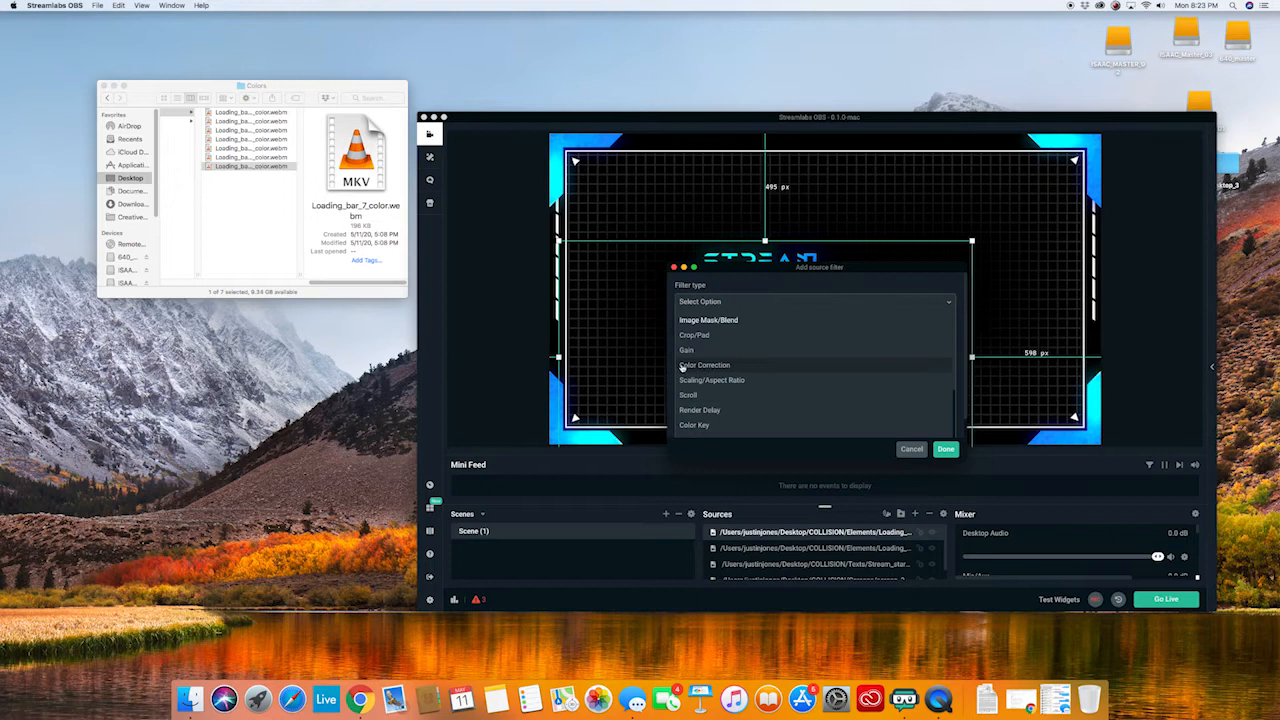
click(705, 365)
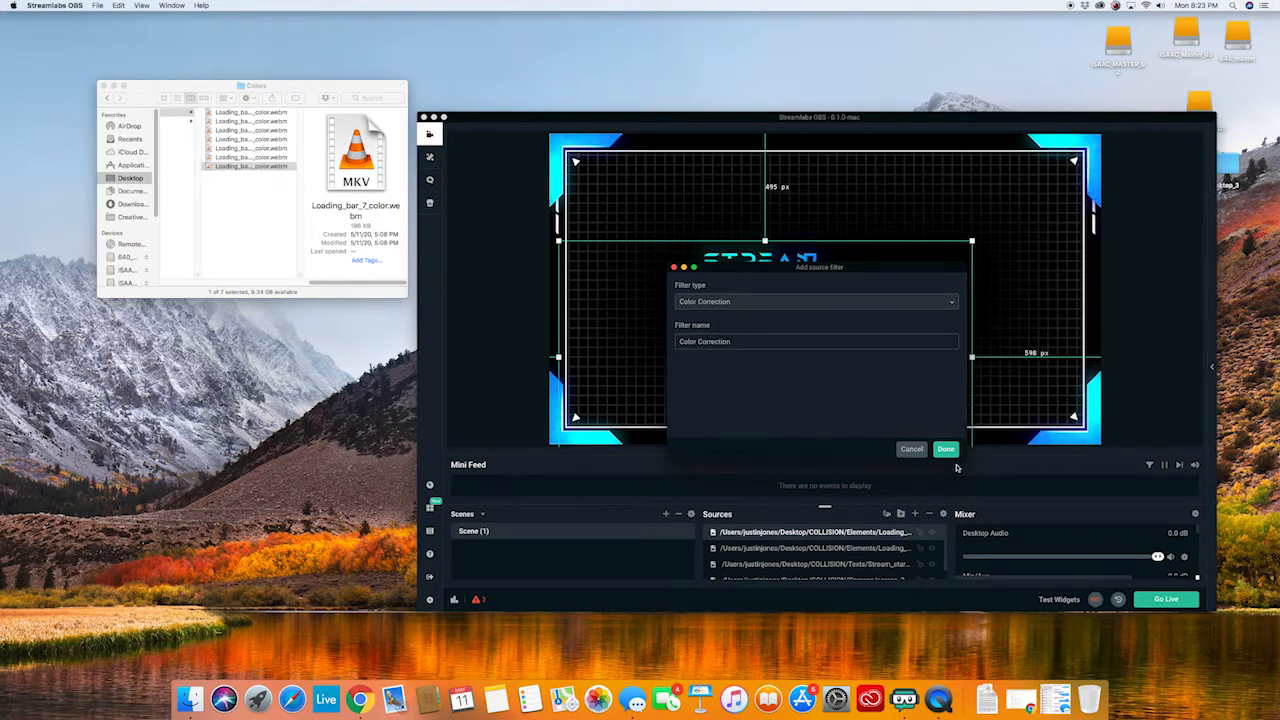
click(944, 448)
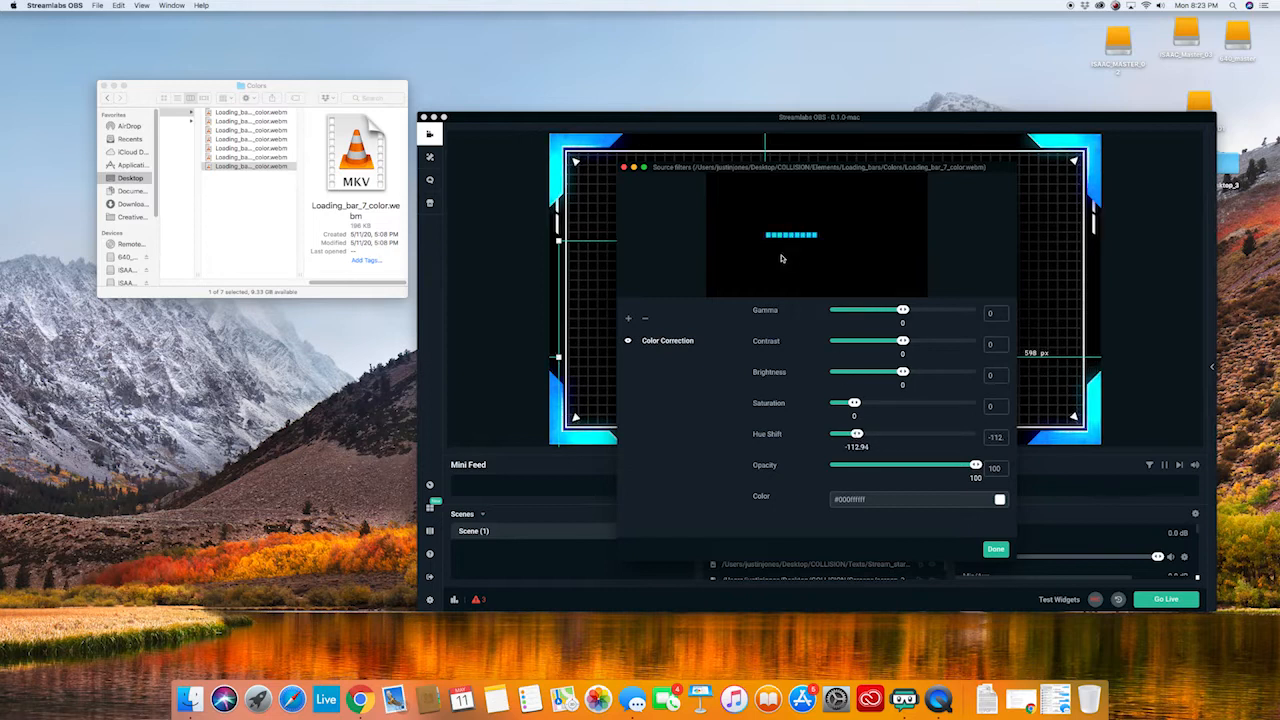
Slide the loading bar's Hue Shift through pink and green to about -125 for blue.
drag(833, 433, 975, 433)
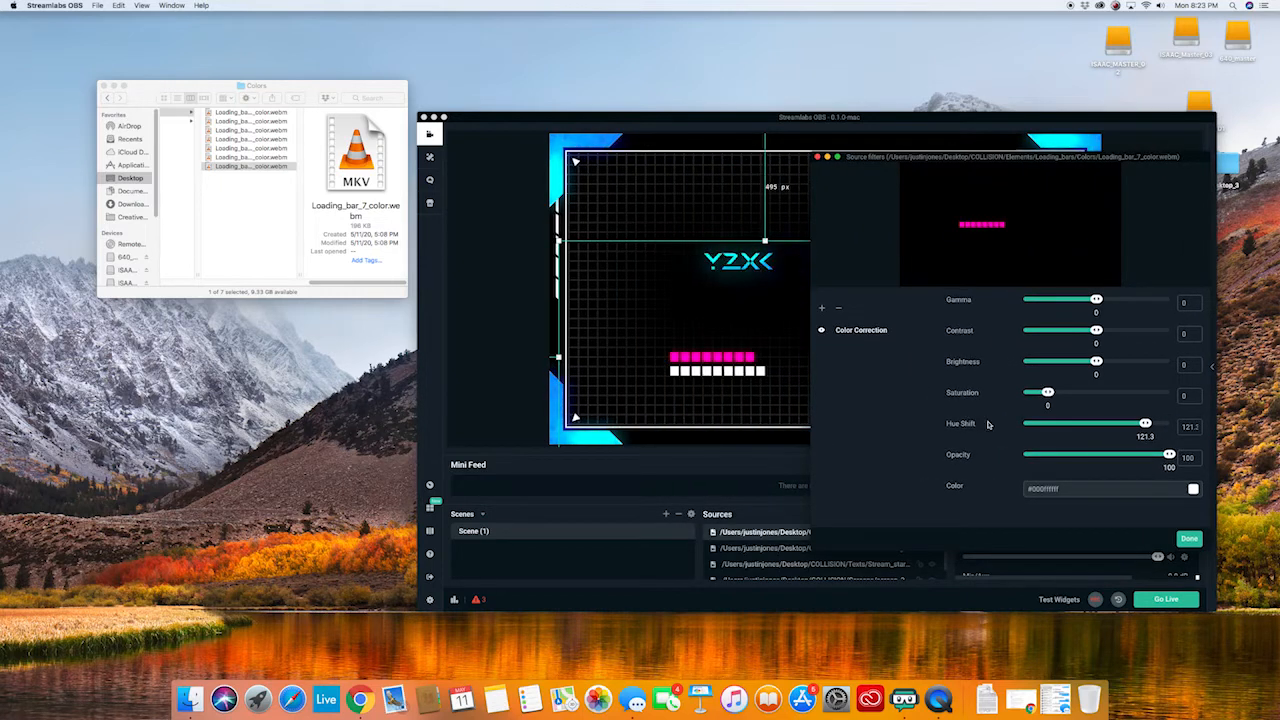
drag(1145, 423, 1070, 423)
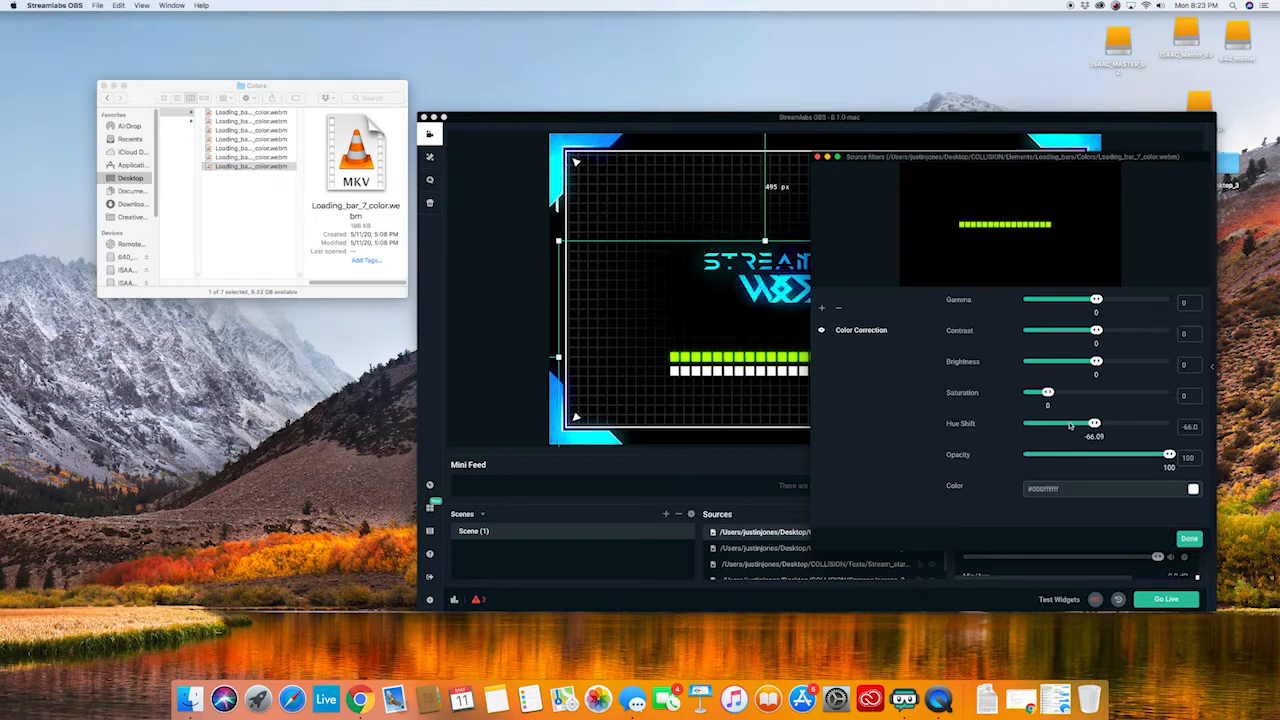
drag(1092, 422, 1045, 422)
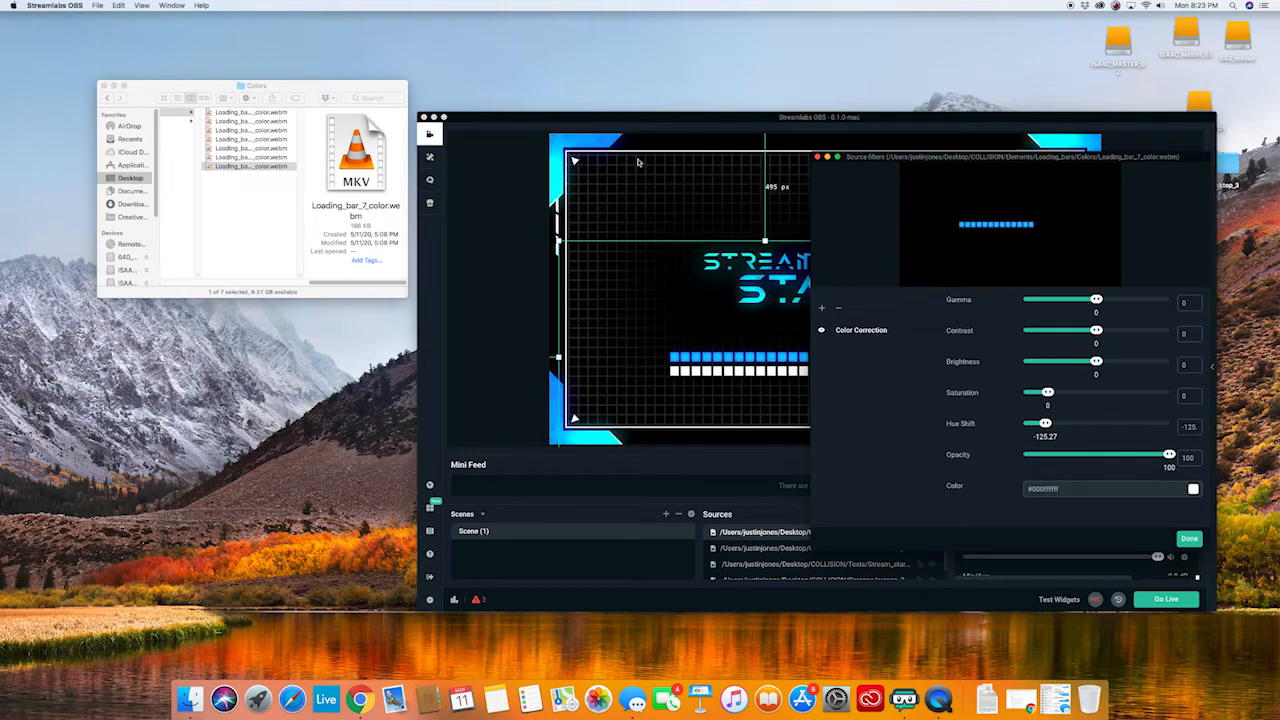
click(1189, 538)
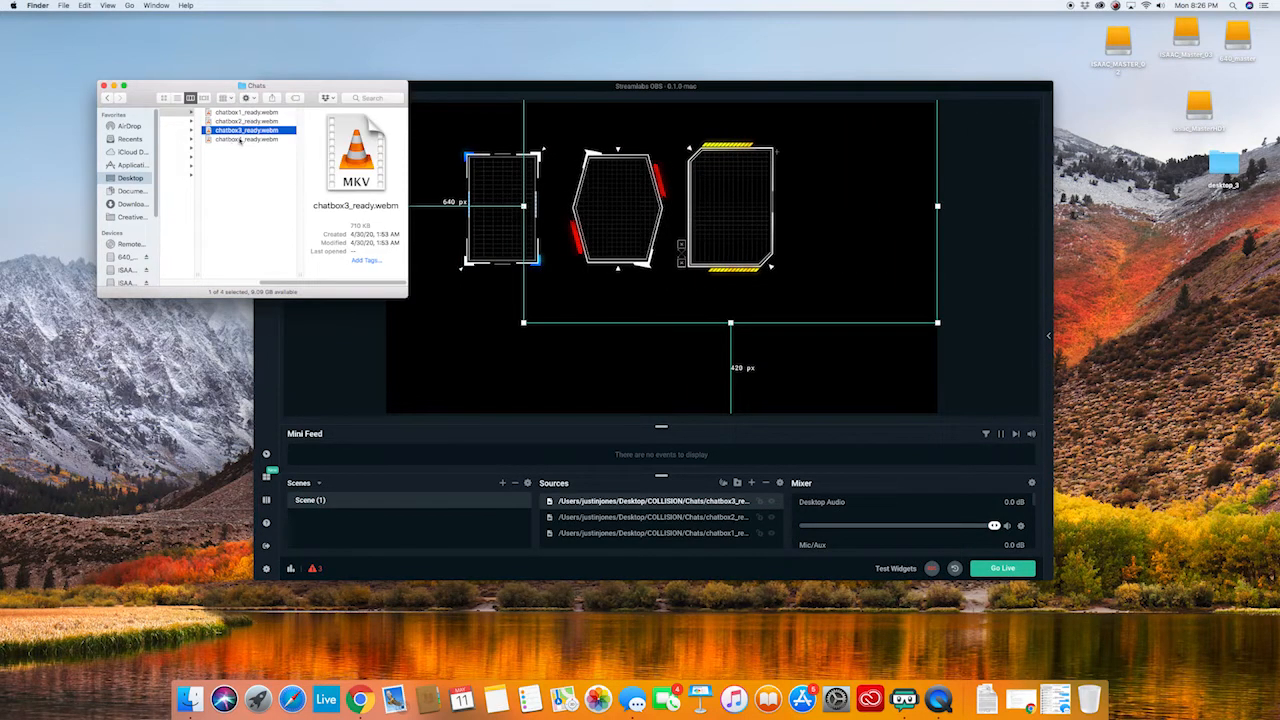
Select the next chatbox video file in the Finder Chats folder.
click(248, 139)
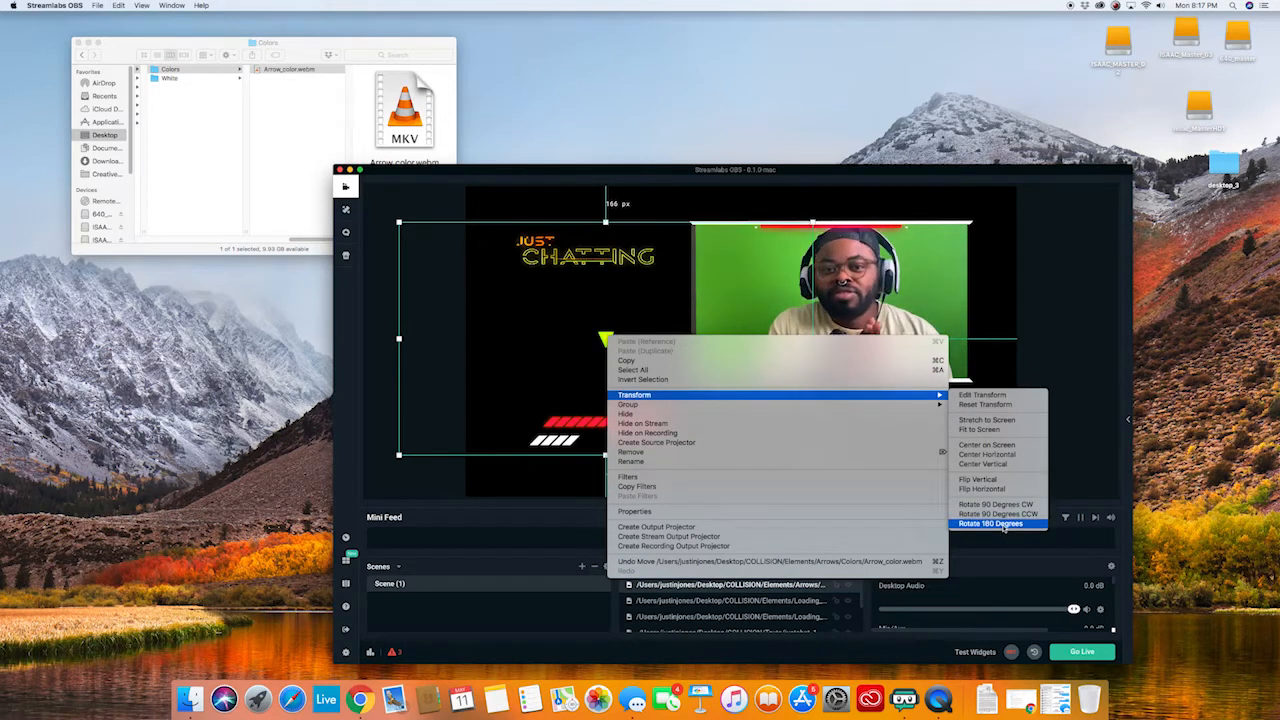
Rotate the yellow arrow source 180 degrees, then reopen its context menu.
click(989, 523)
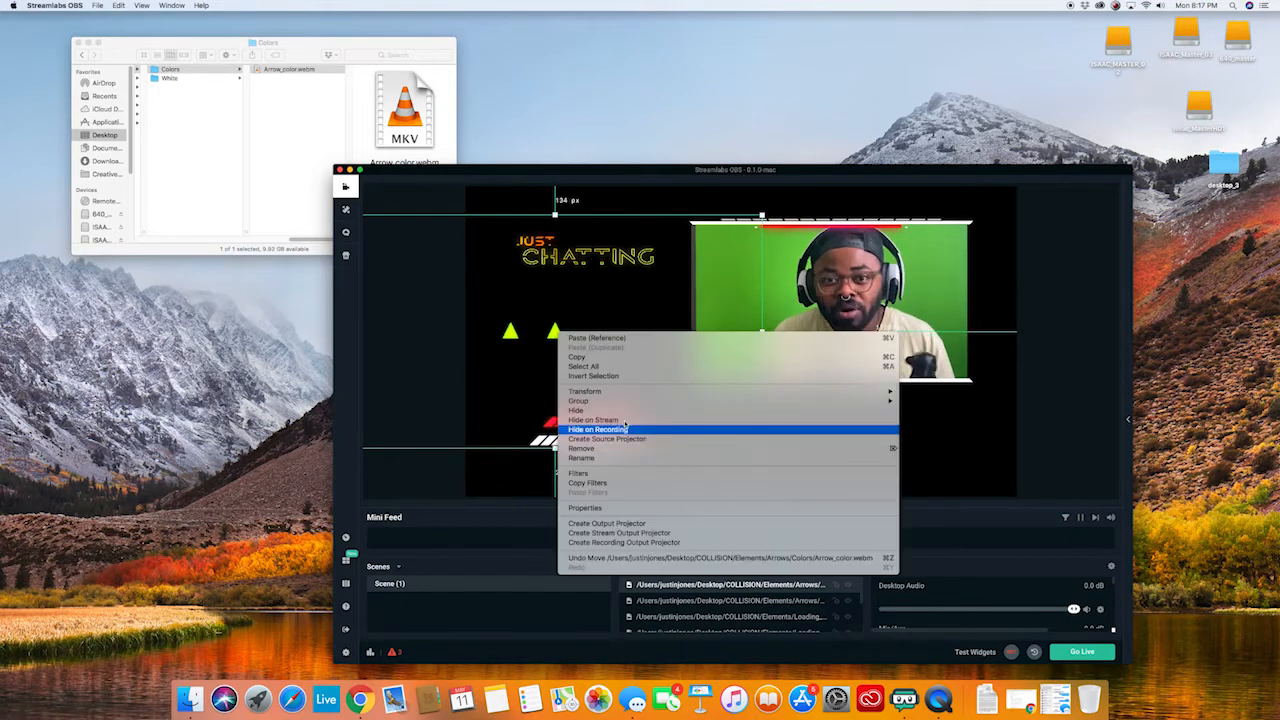
click(596, 428)
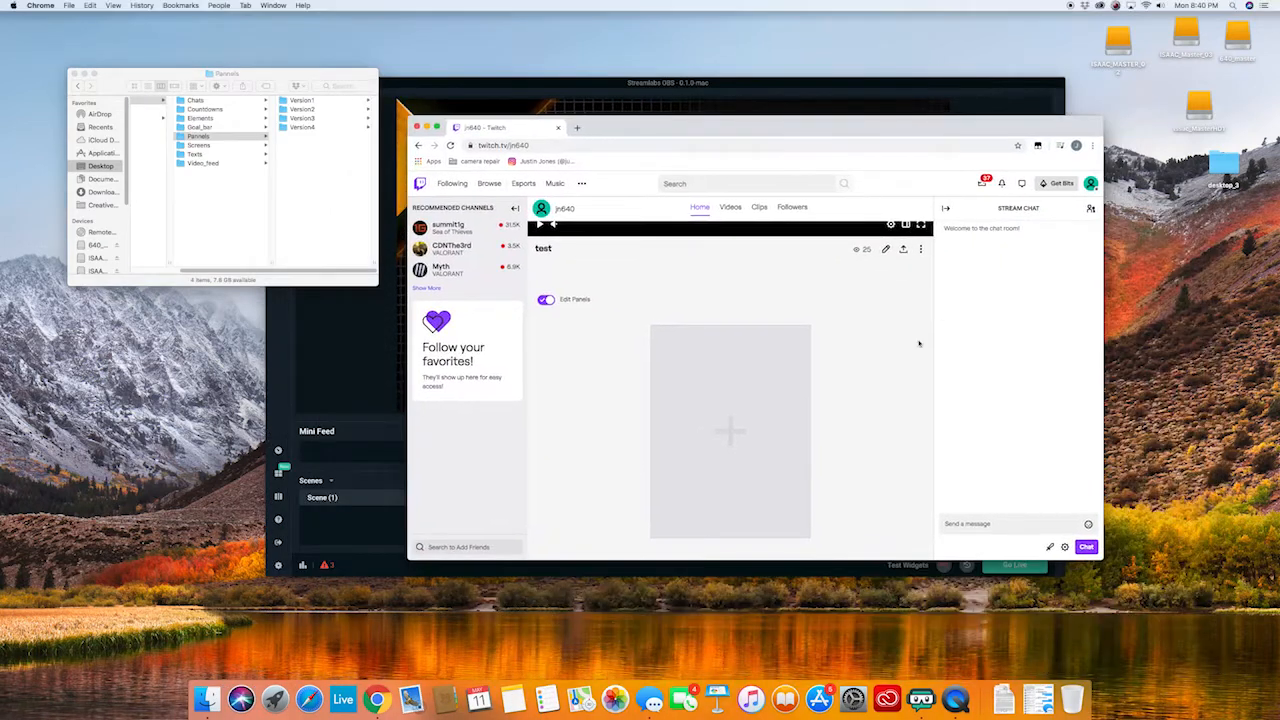
Toggle Edit Panels off and on, add a text-or-image panel, and choose Add Image.
click(1091, 183)
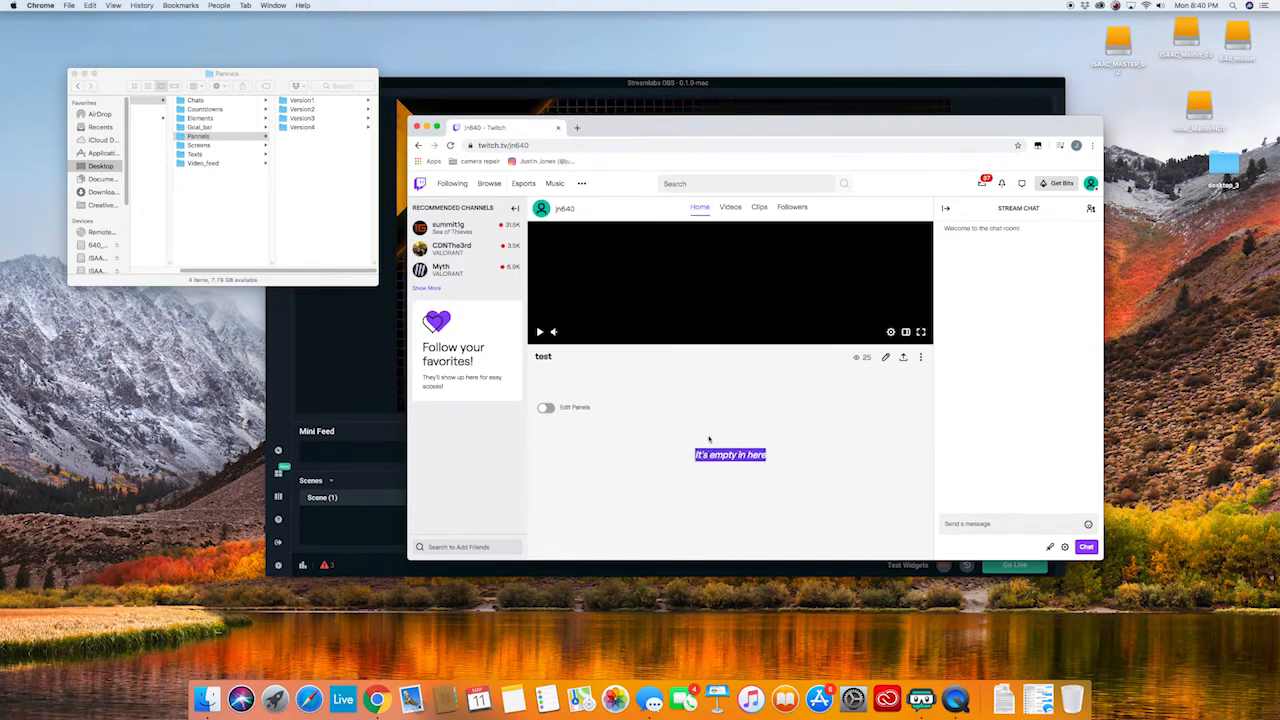
click(546, 408)
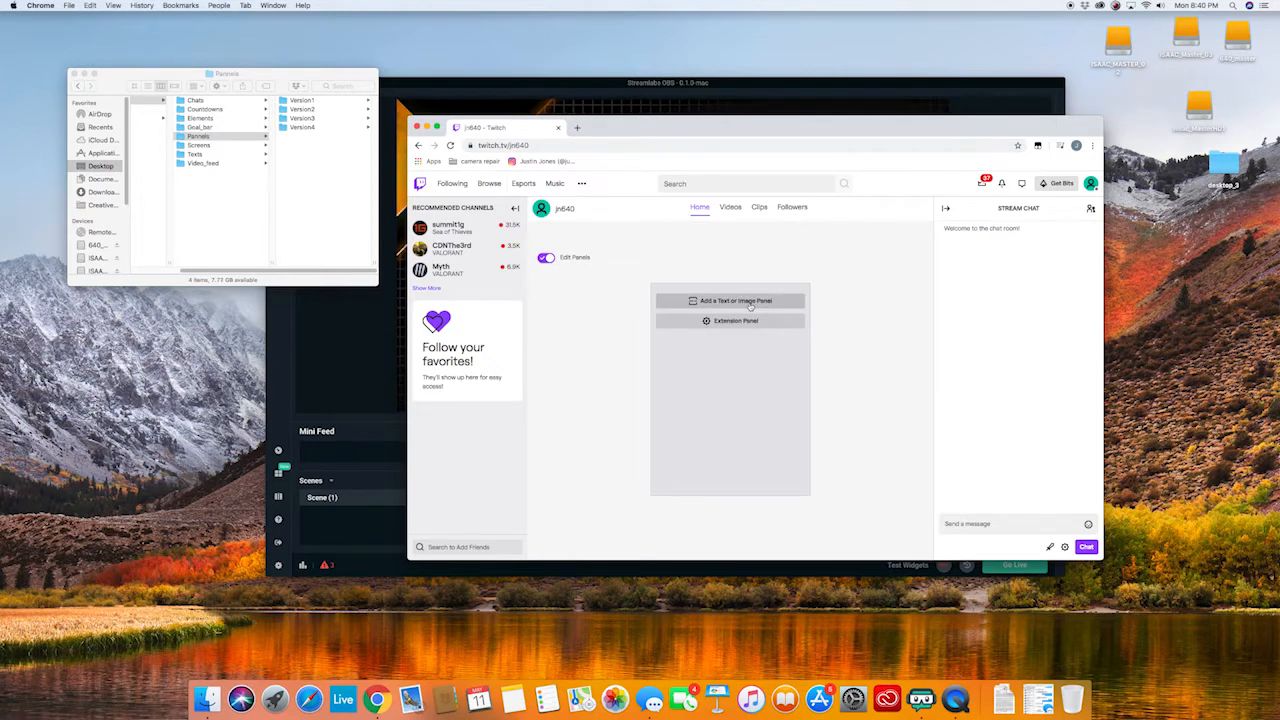
click(735, 300)
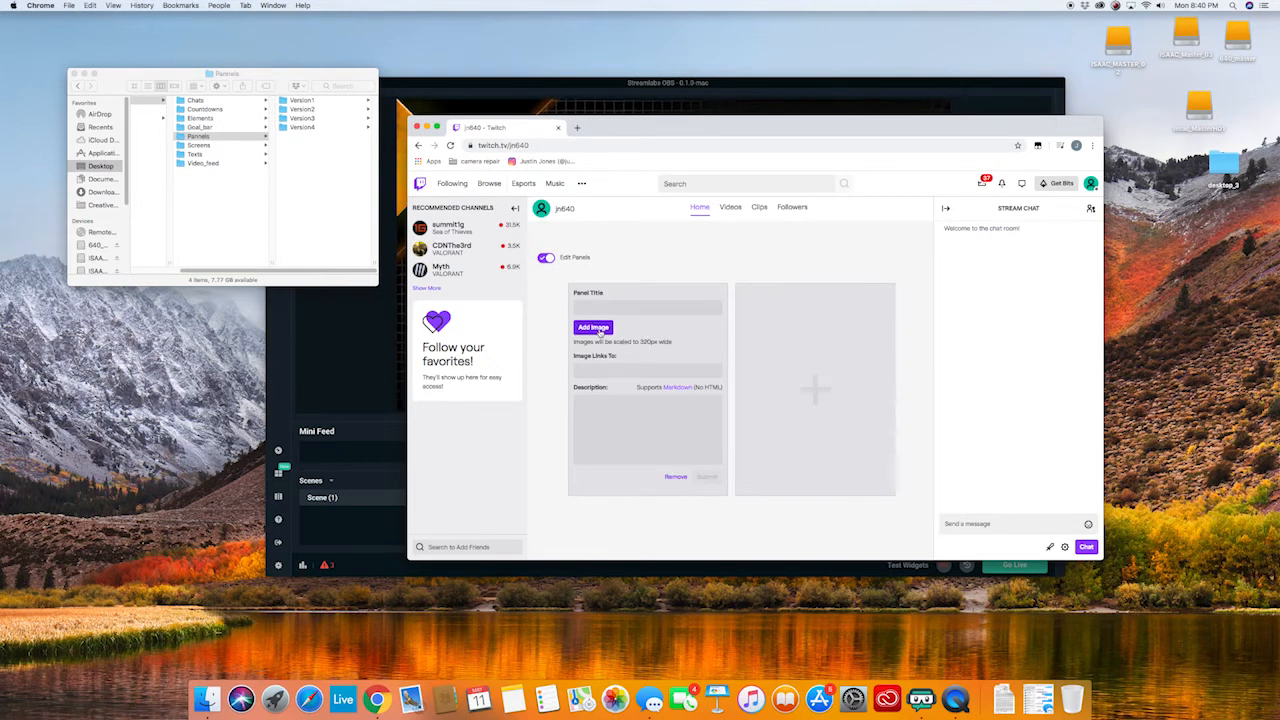
click(593, 327)
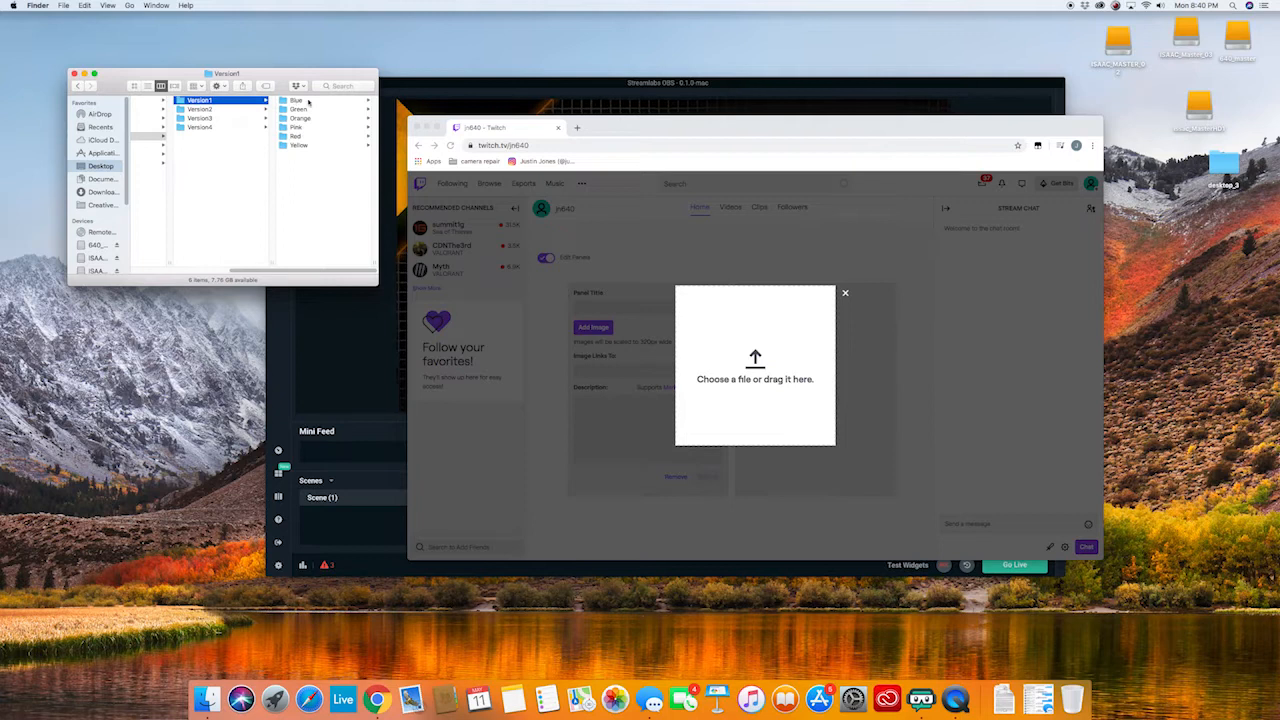
Upload p2_orange_instagram0.png from Version2 > Orange and confirm the crop preview.
click(200, 109)
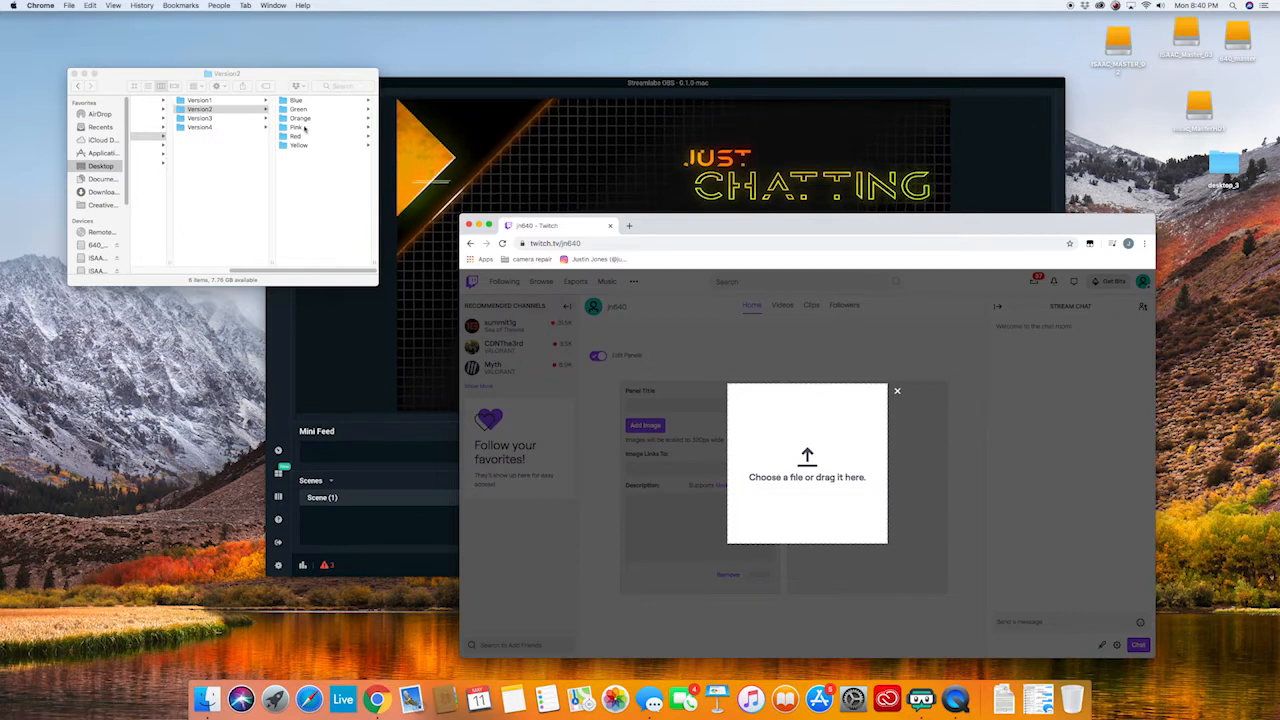
click(300, 118)
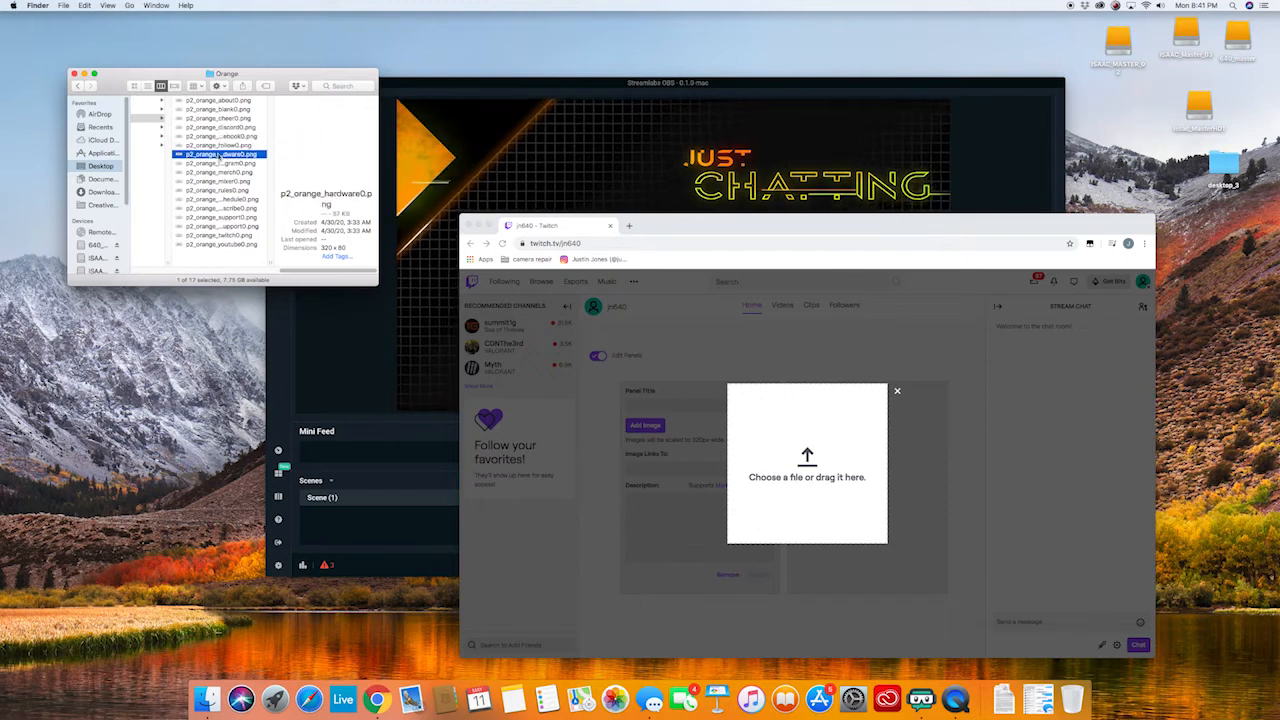
click(218, 163)
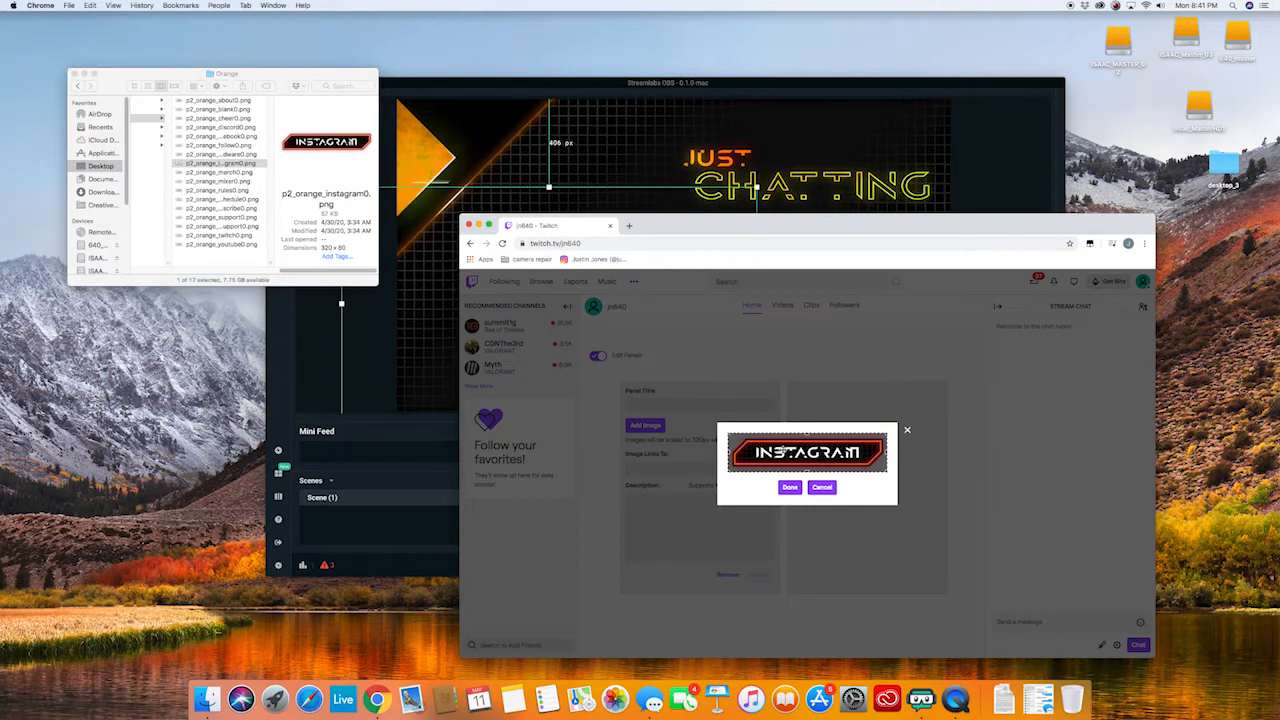
click(790, 487)
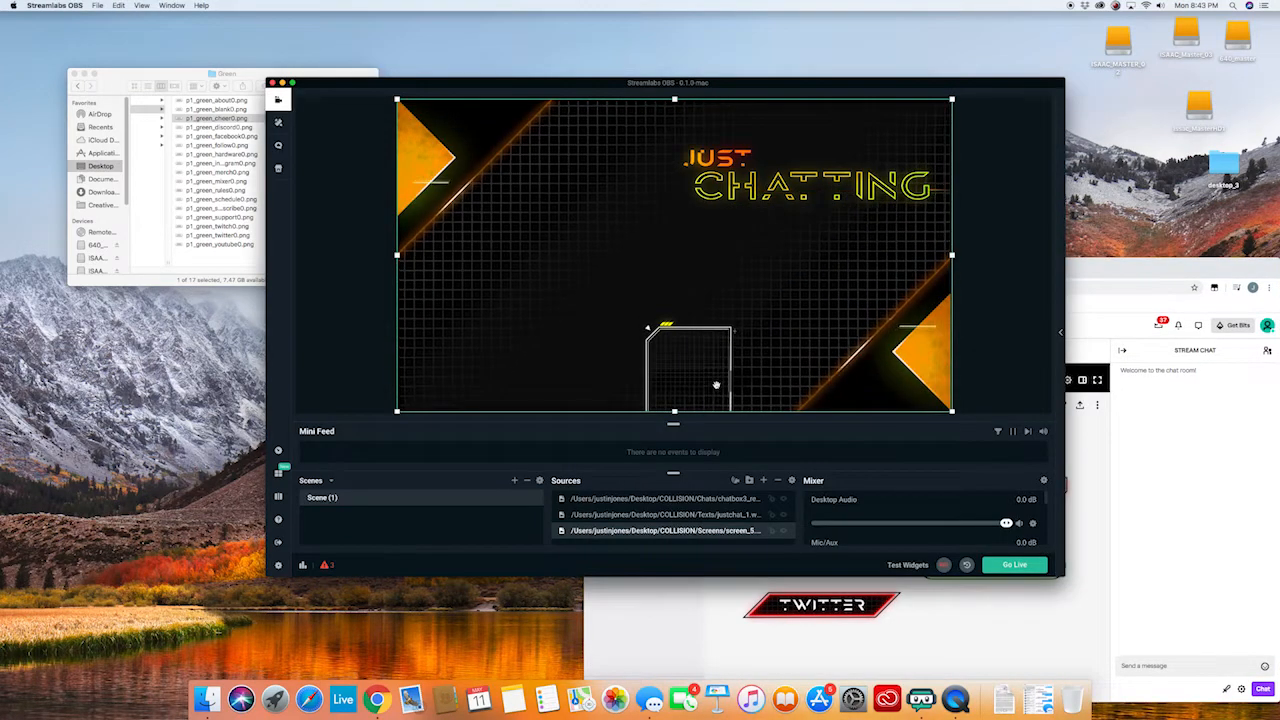
Drag the chat box frame up and left, then select p1_green_cheer0.png.
drag(688, 368, 520, 320)
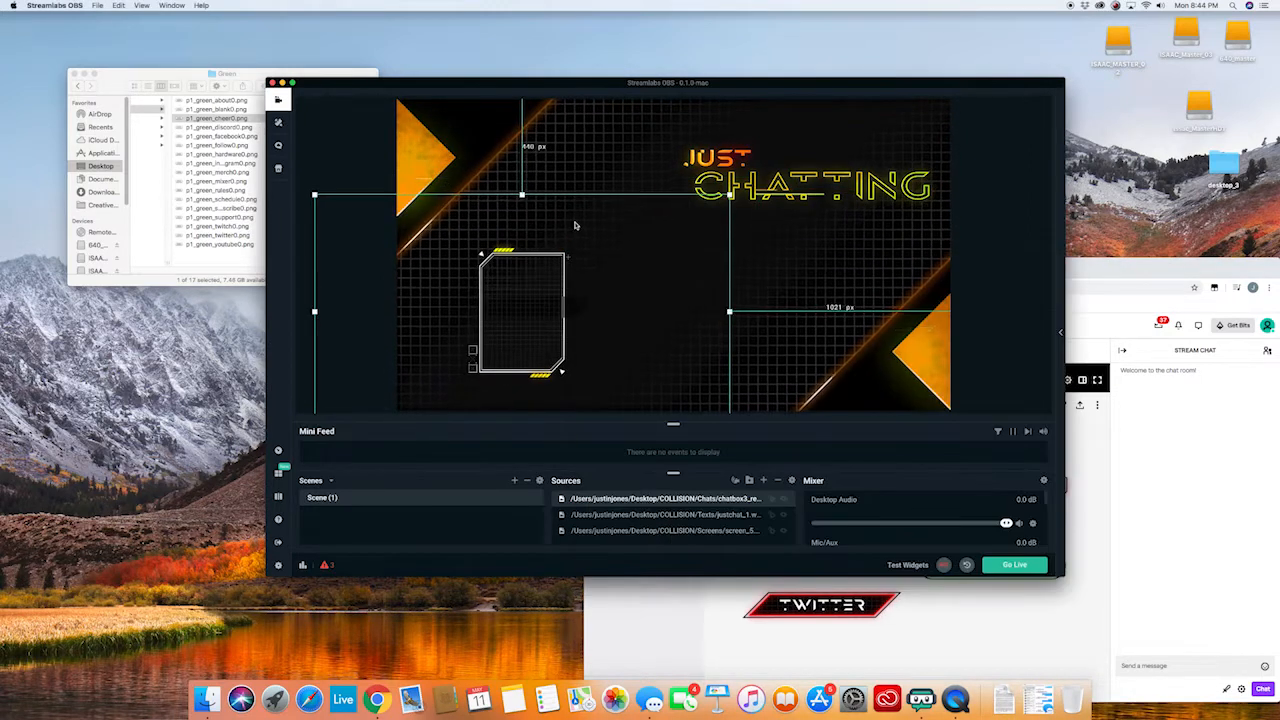
click(218, 118)
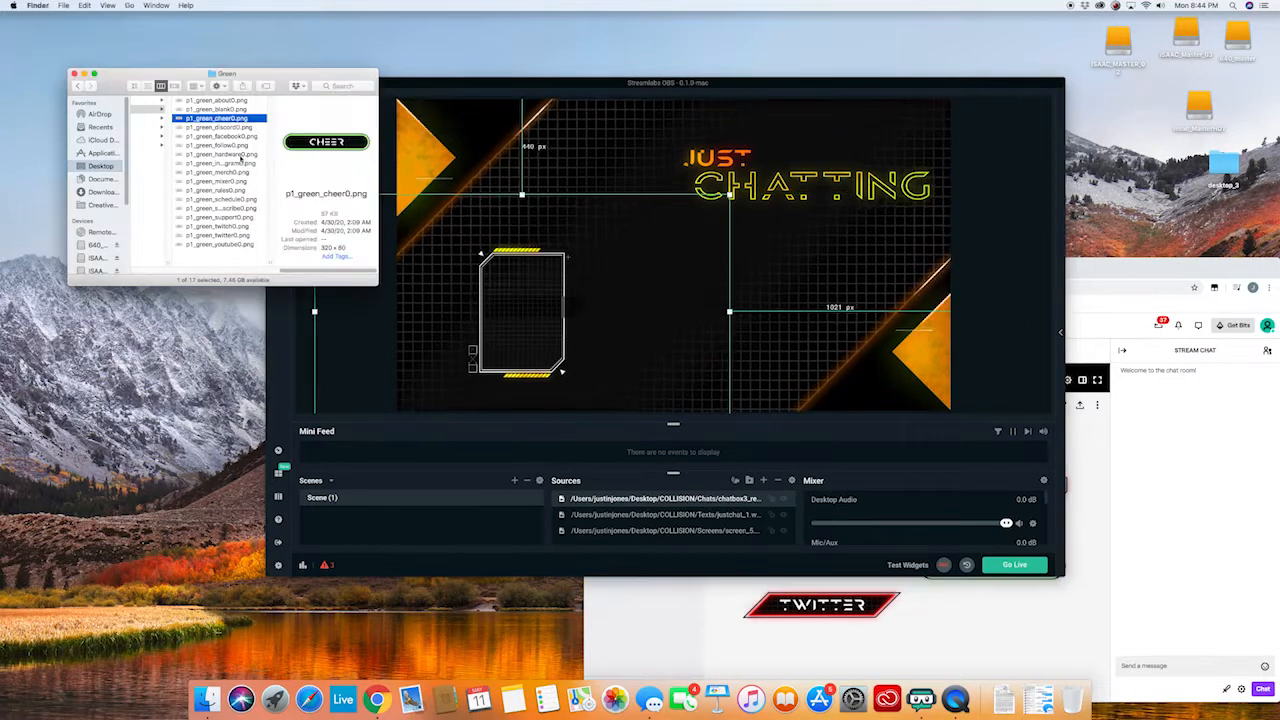